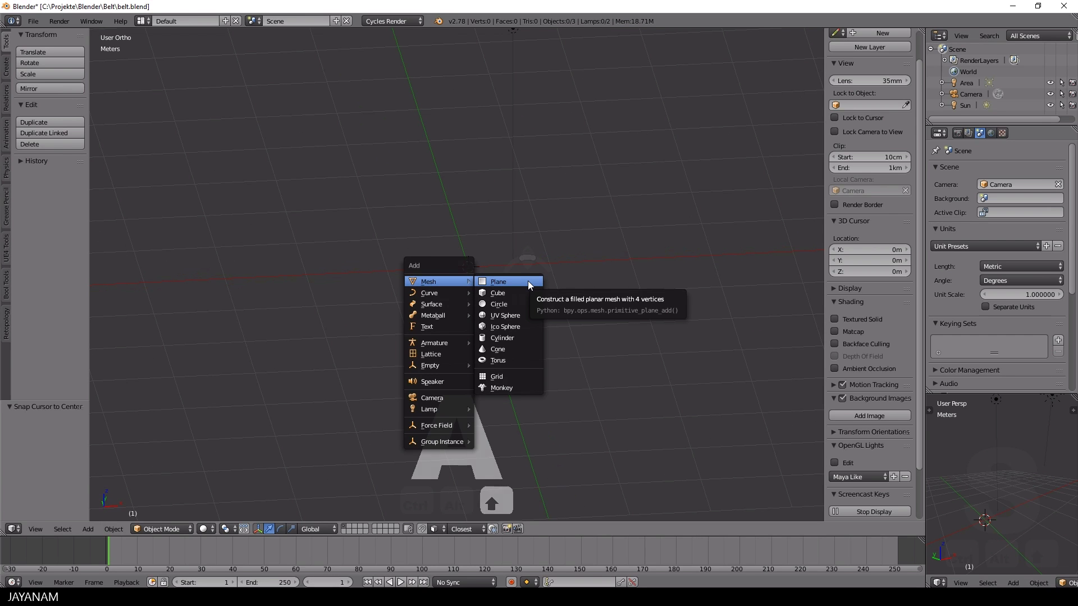
Add a plane and start shaping it into a long folded strap.
{"action": "left_click", "coordinate": [497, 281]}
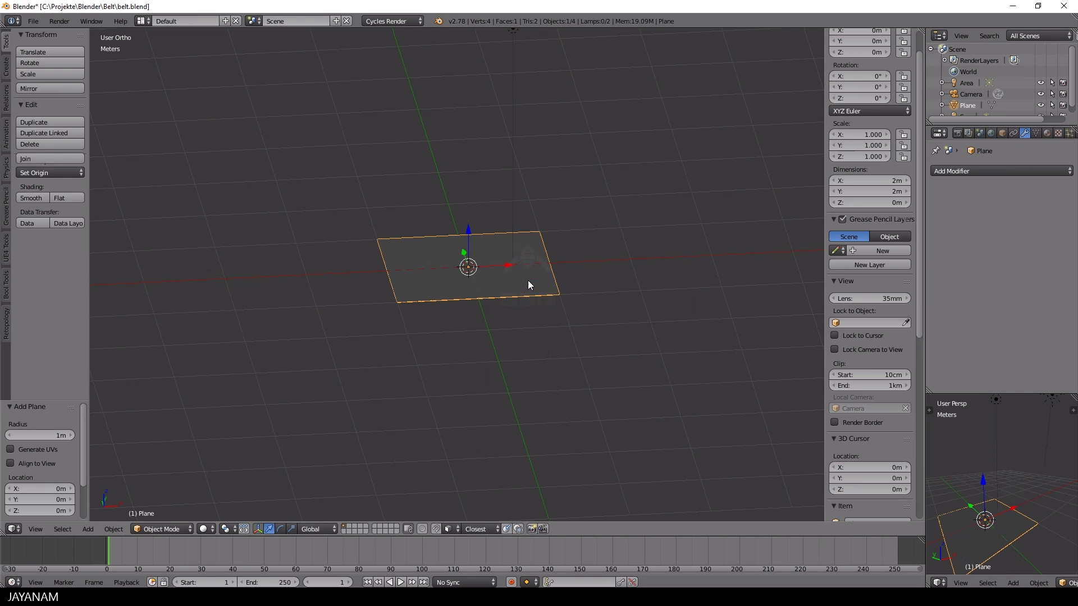
{"action": "left_click_drag", "start_coordinate": [467, 261], "coordinate": [563, 310]}
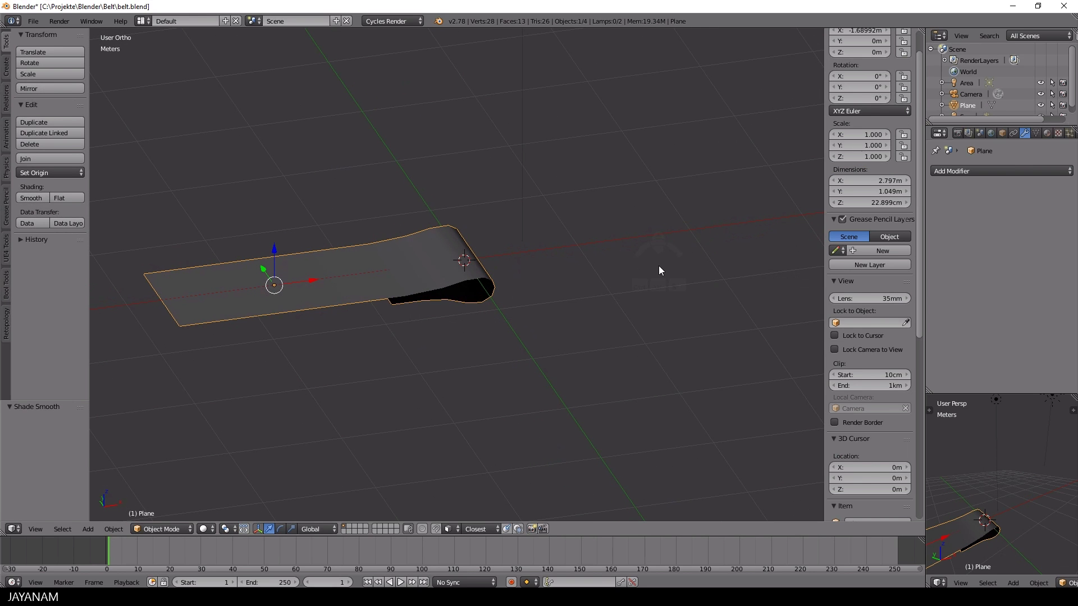
Add a Solidify modifier giving the strap 4 cm thickness with offset -1.
{"action": "left_click", "coordinate": [997, 171]}
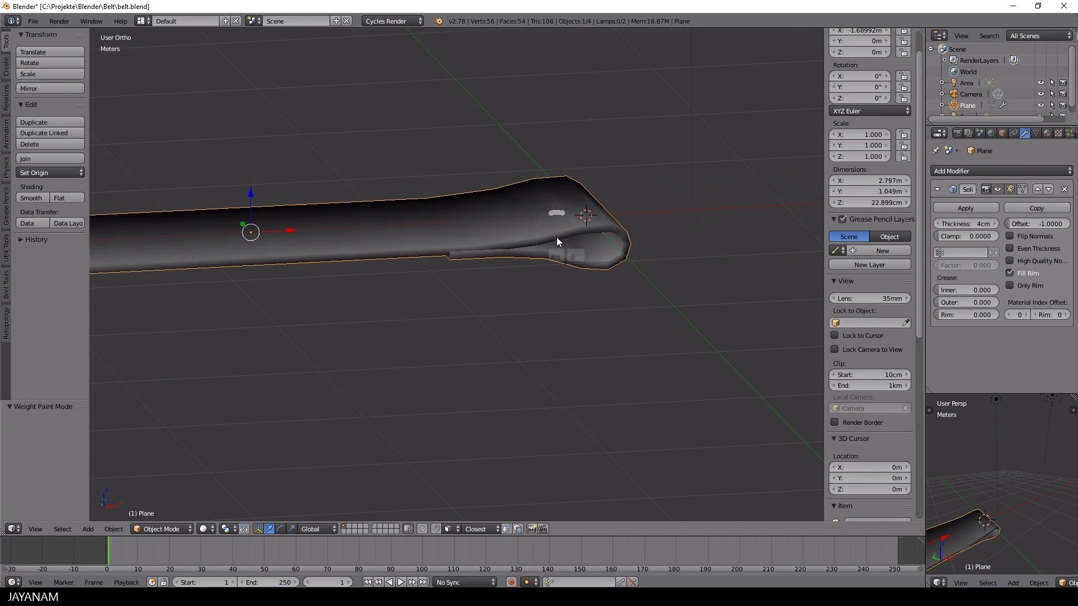
{"action": "key", "text": "Tab"}
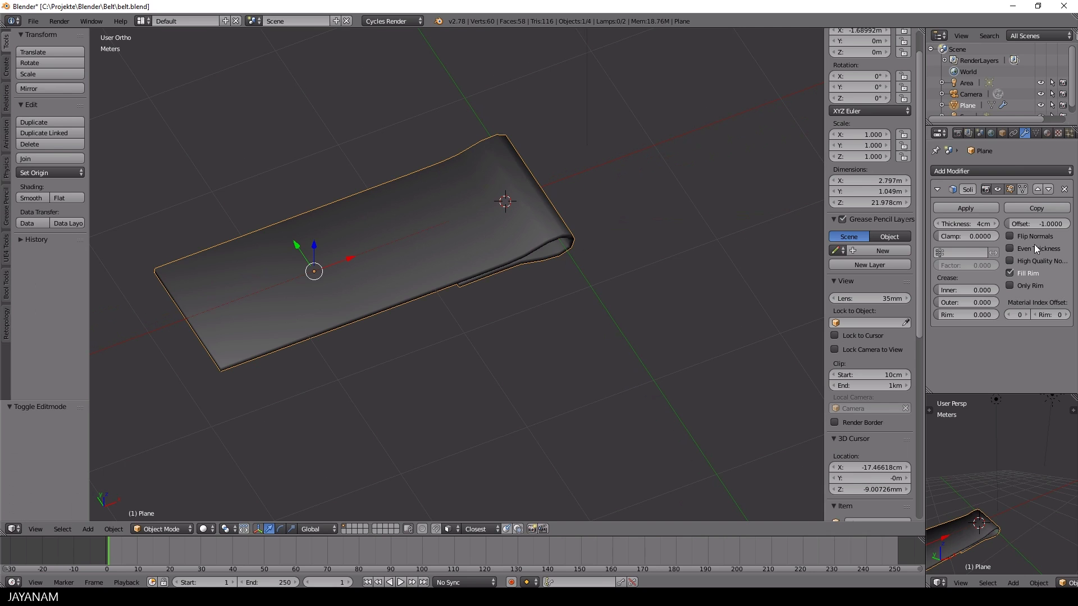
{"action": "mouse_move", "coordinate": [964, 208]}
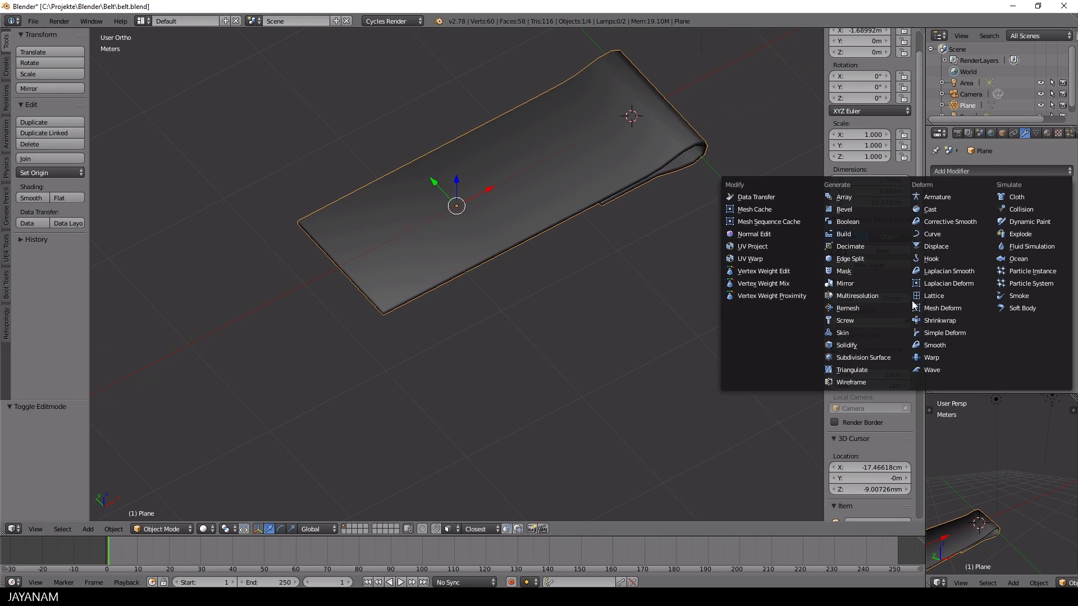
Add a Subdivision Surface modifier and scaled loop cuts to round the strap.
{"action": "left_click", "coordinate": [864, 357]}
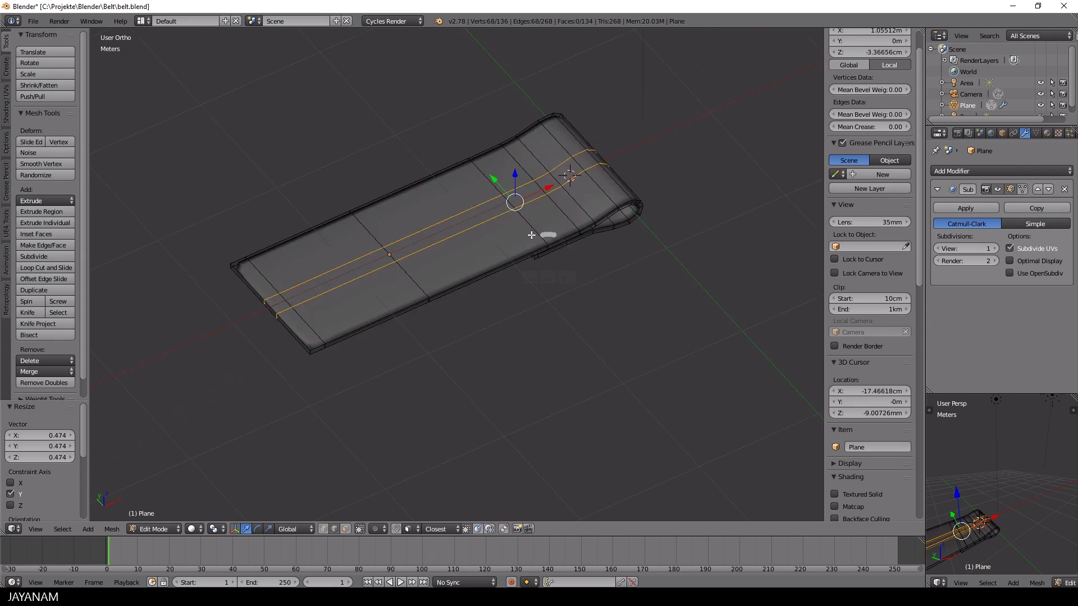
{"action": "key", "text": "s"}
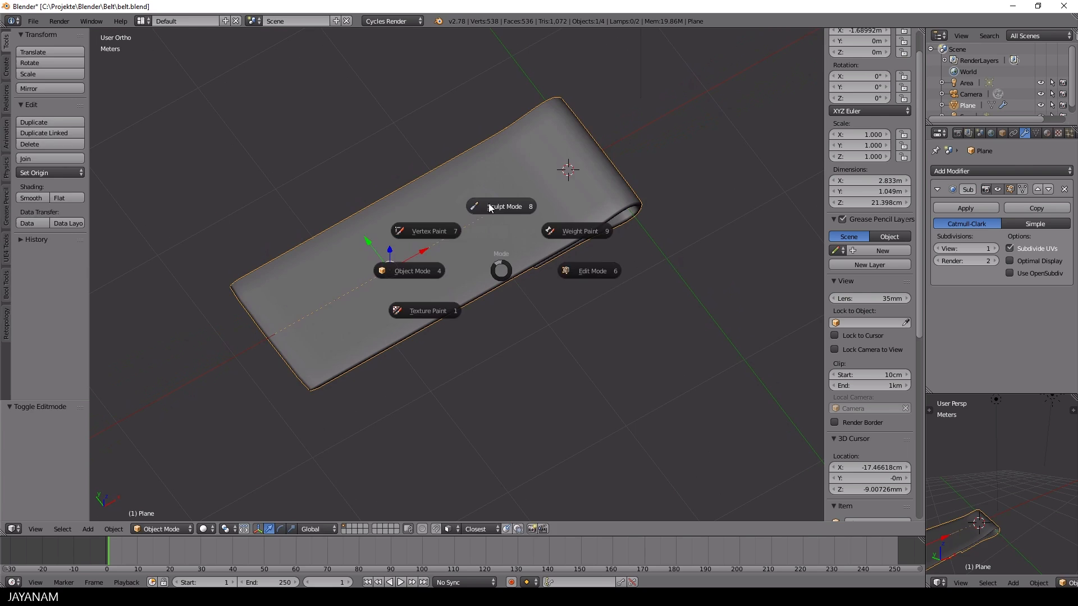
Sculpt the strap's folded end with brushes, then scale it narrower along Y.
{"action": "left_click", "coordinate": [502, 207]}
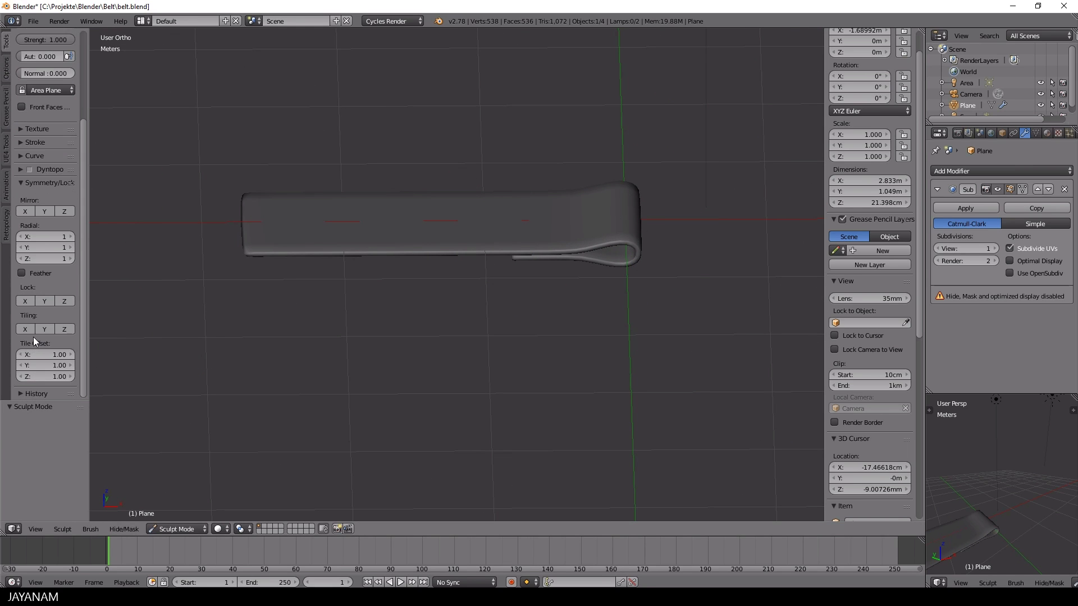
{"action": "left_click_drag", "start_coordinate": [440, 220], "coordinate": [522, 344]}
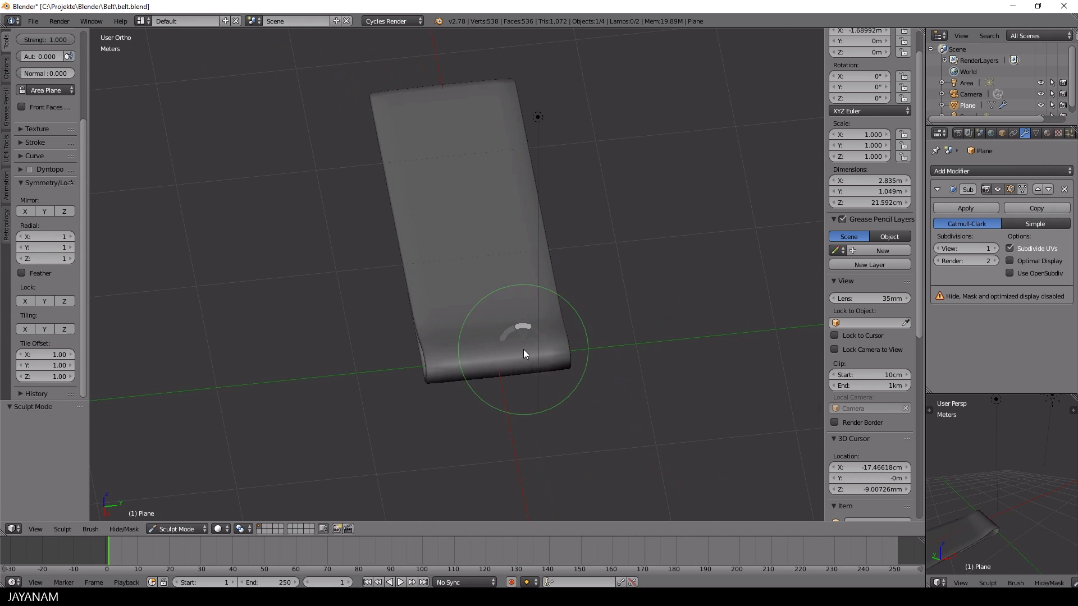
{"action": "left_click_drag", "start_coordinate": [525, 354], "coordinate": [511, 155]}
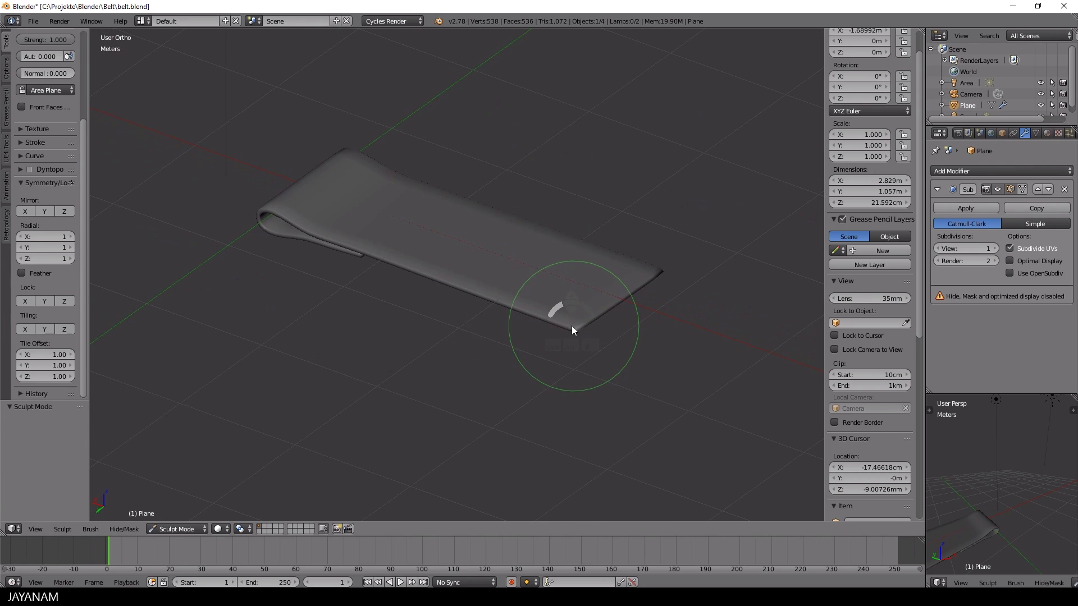
{"action": "left_click_drag", "start_coordinate": [574, 330], "coordinate": [404, 329]}
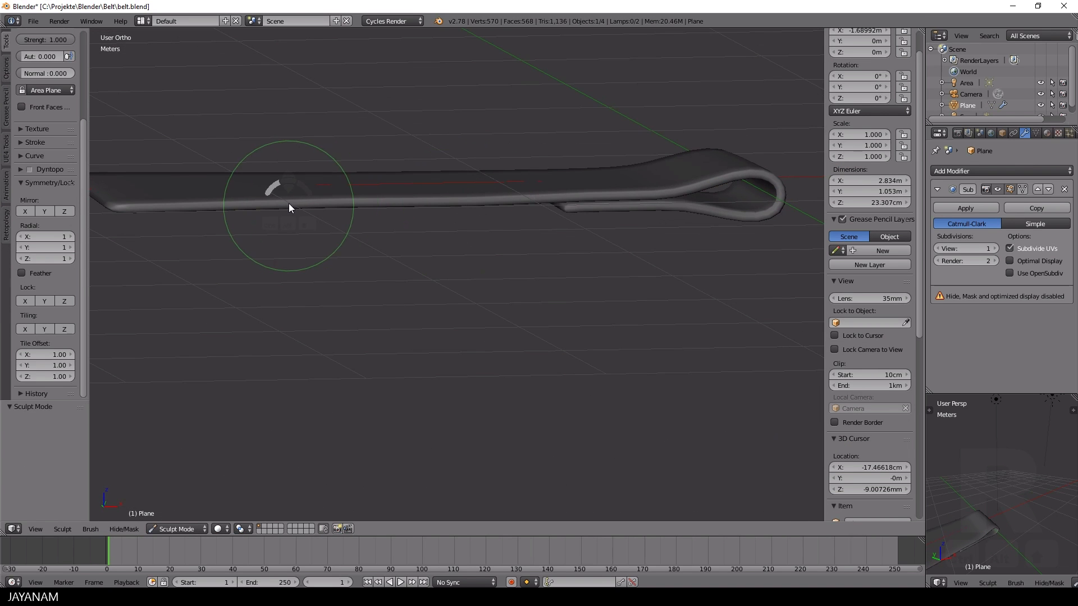
{"action": "key", "text": "f"}
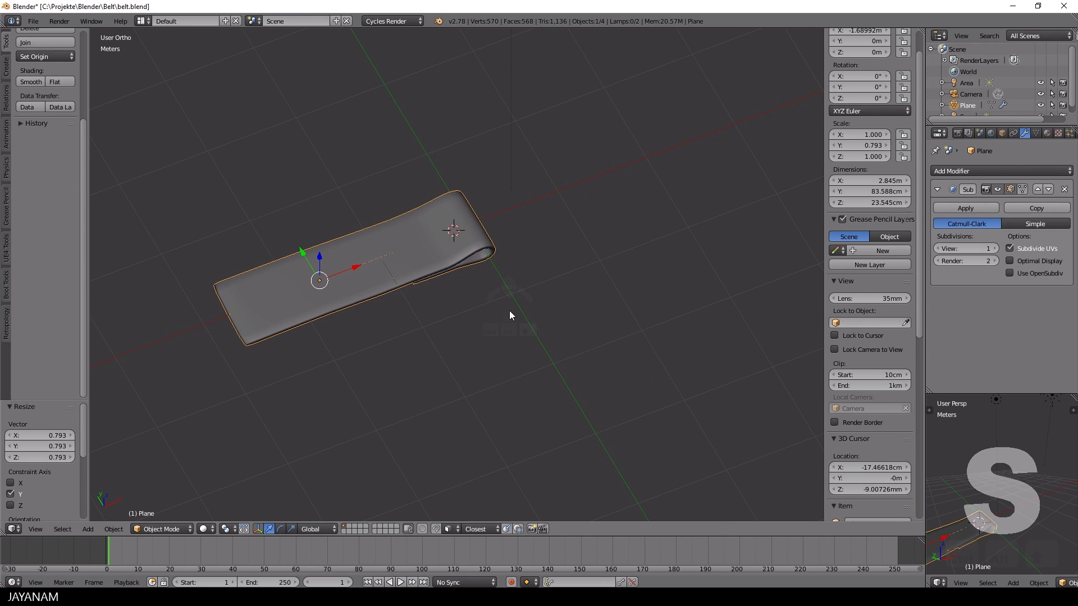
{"action": "mouse_move", "coordinate": [492, 309]}
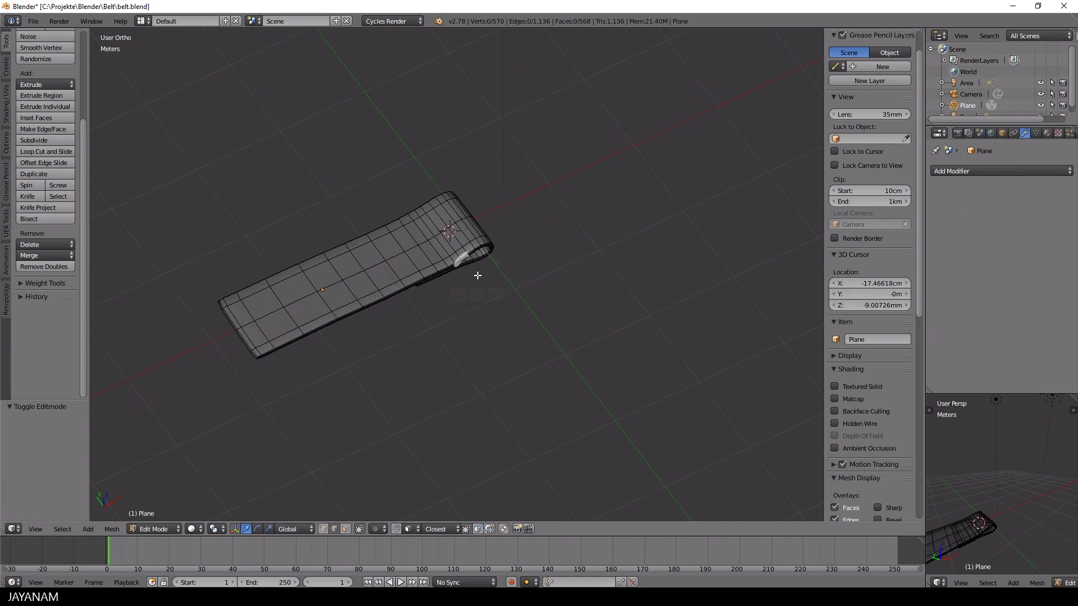
Unwrap all strap faces with Smart UV Project at the default 66° angle limit.
{"action": "key", "text": "u"}
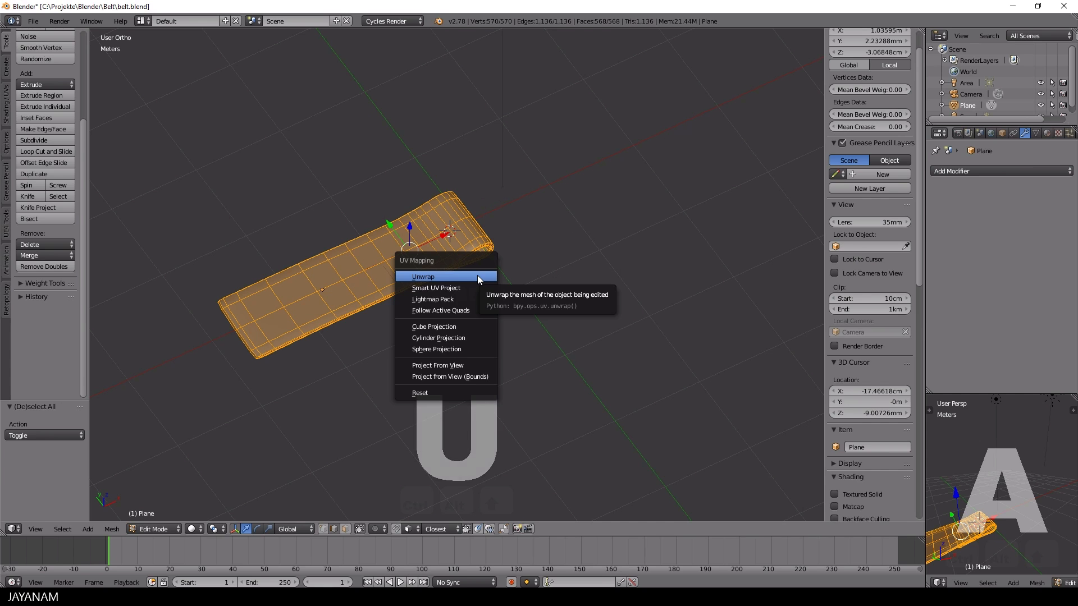
{"action": "left_click", "coordinate": [435, 287]}
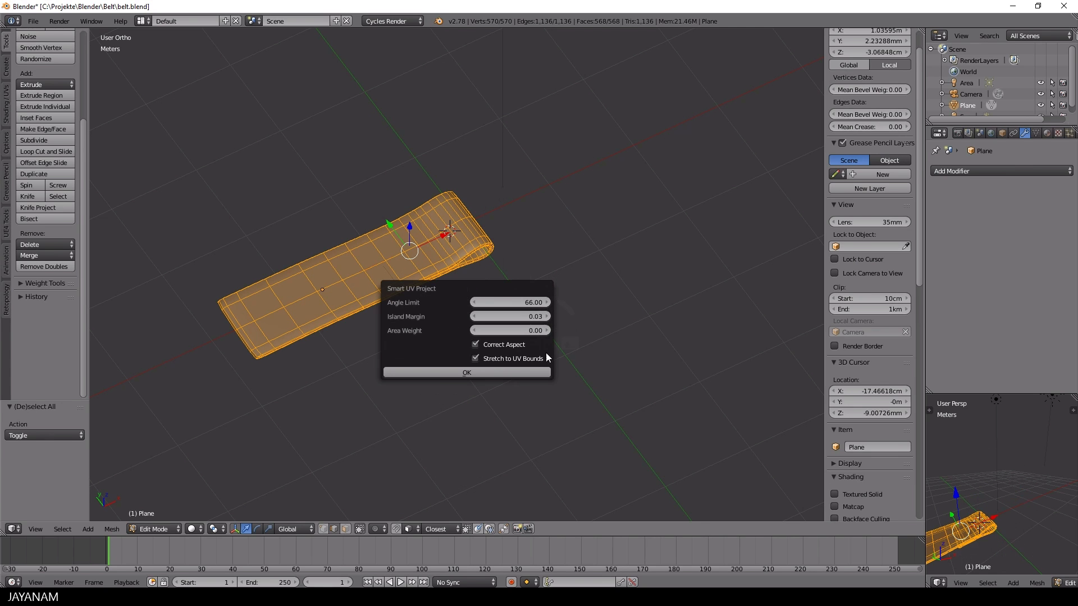
{"action": "left_click", "coordinate": [466, 371]}
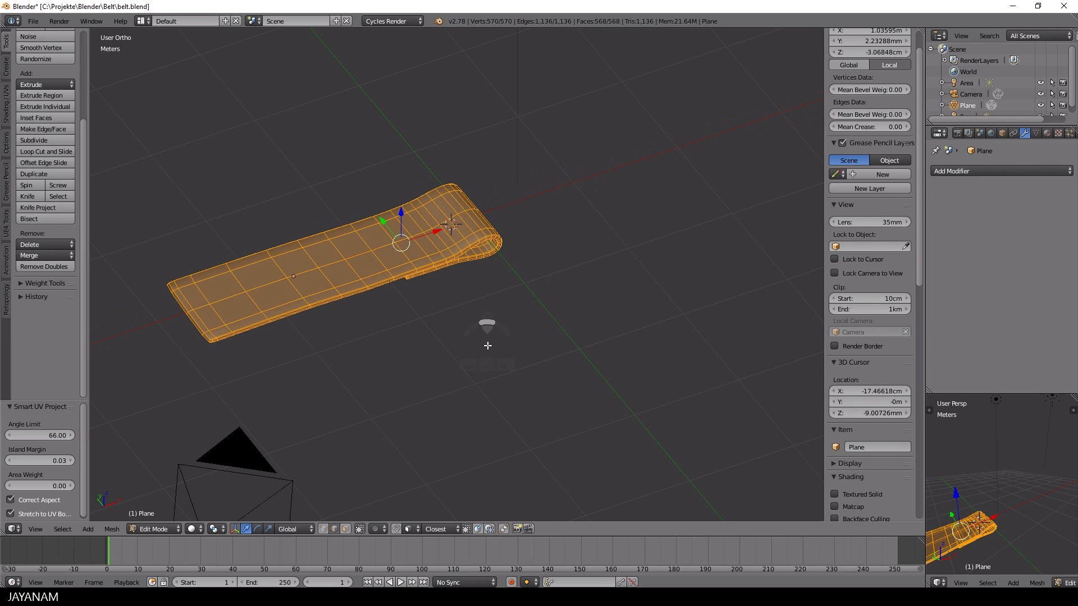
{"action": "left_click", "coordinate": [32, 20]}
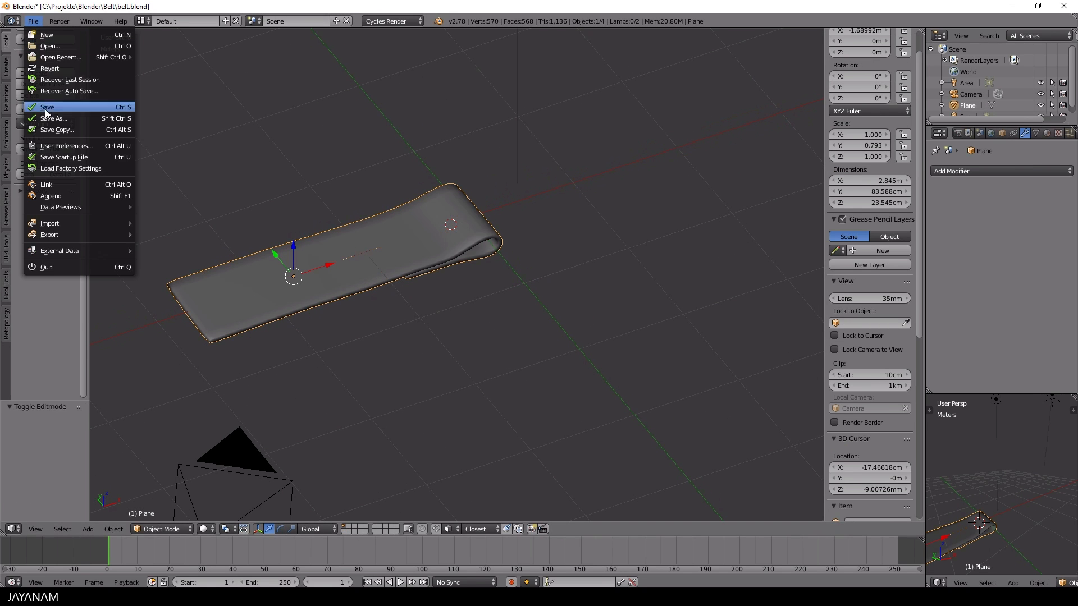
Export the strap as belt.fbx with only mesh objects included.
{"action": "left_click", "coordinate": [49, 235]}
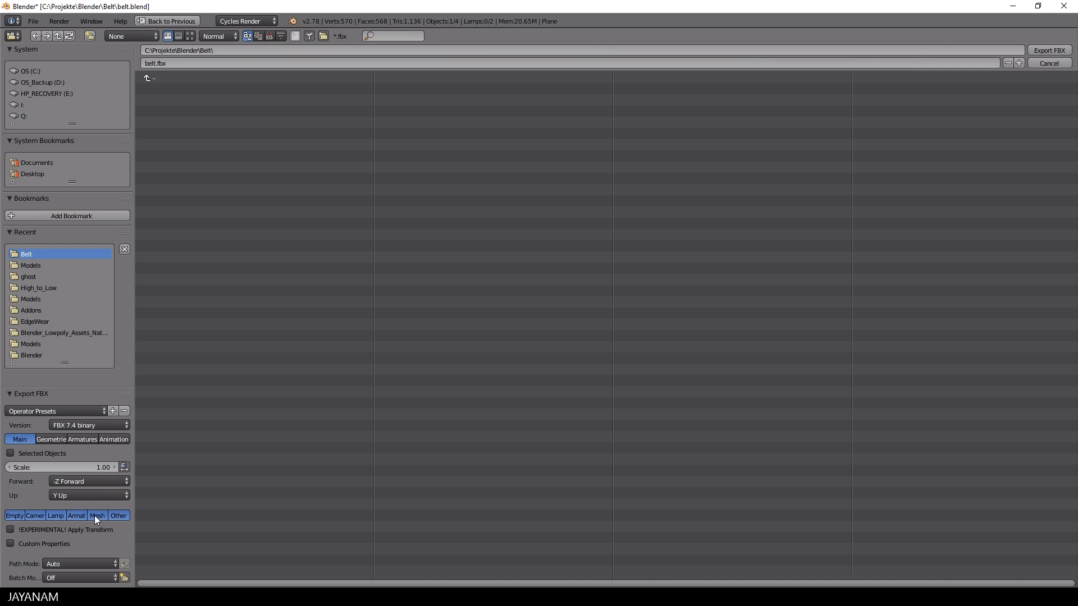
{"action": "left_click", "coordinate": [10, 453]}
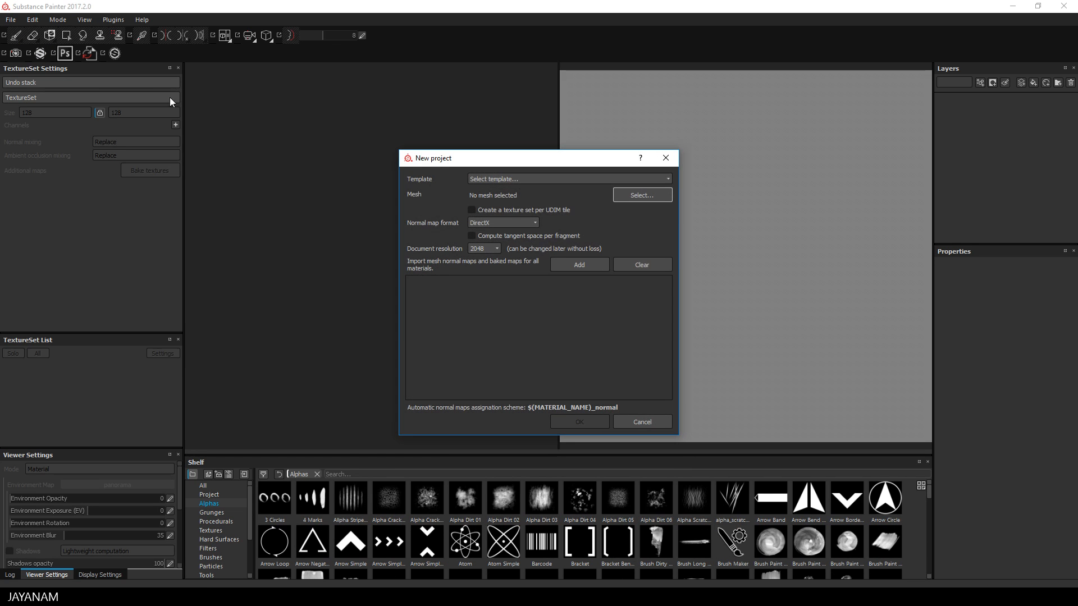
Create a new Substance Painter project from belt.fbx.
{"action": "left_click", "coordinate": [640, 195]}
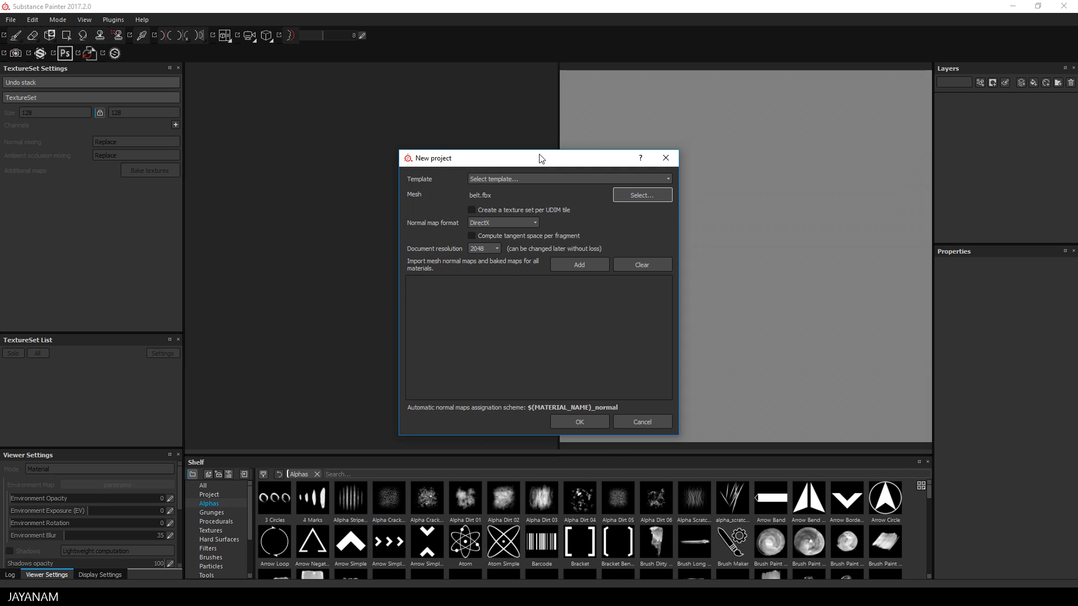
{"action": "left_click", "coordinate": [578, 421]}
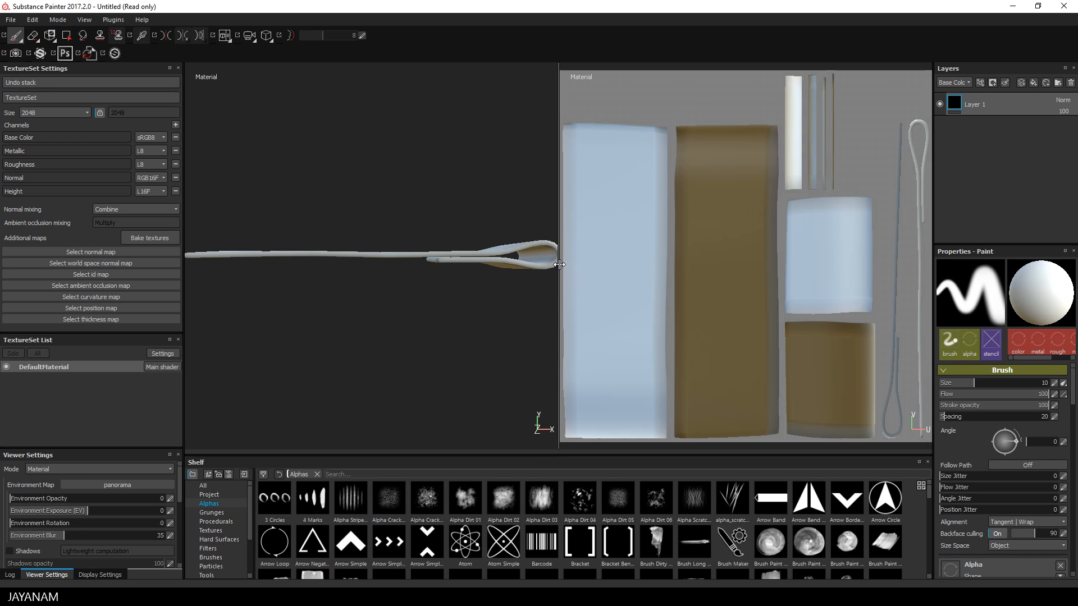
{"action": "left_click", "coordinate": [149, 238]}
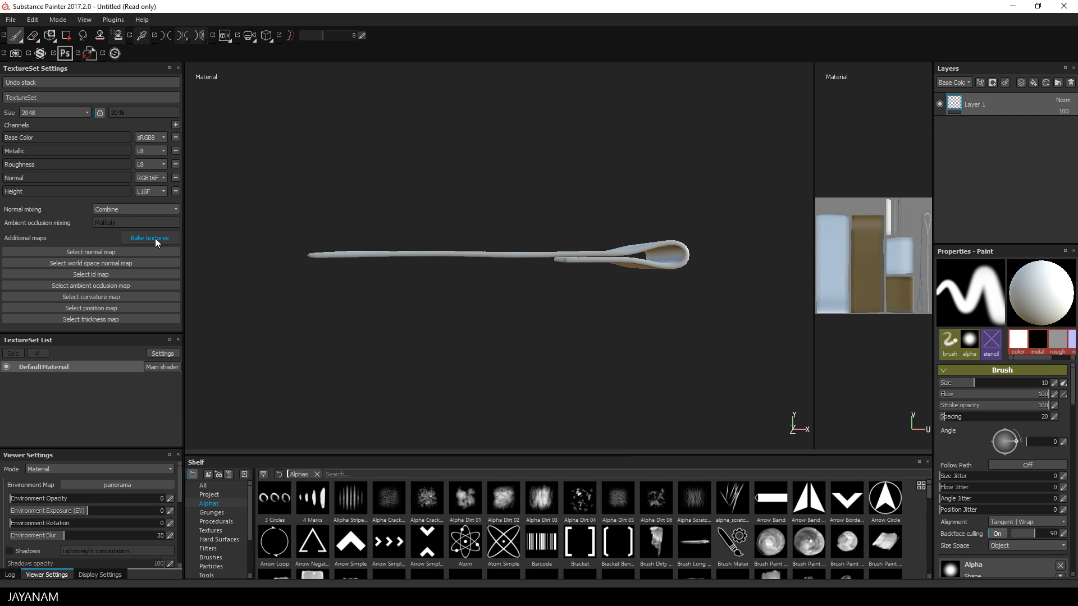
Bake the DefaultMaterial mesh maps at 2048 output size.
{"action": "left_click", "coordinate": [149, 238]}
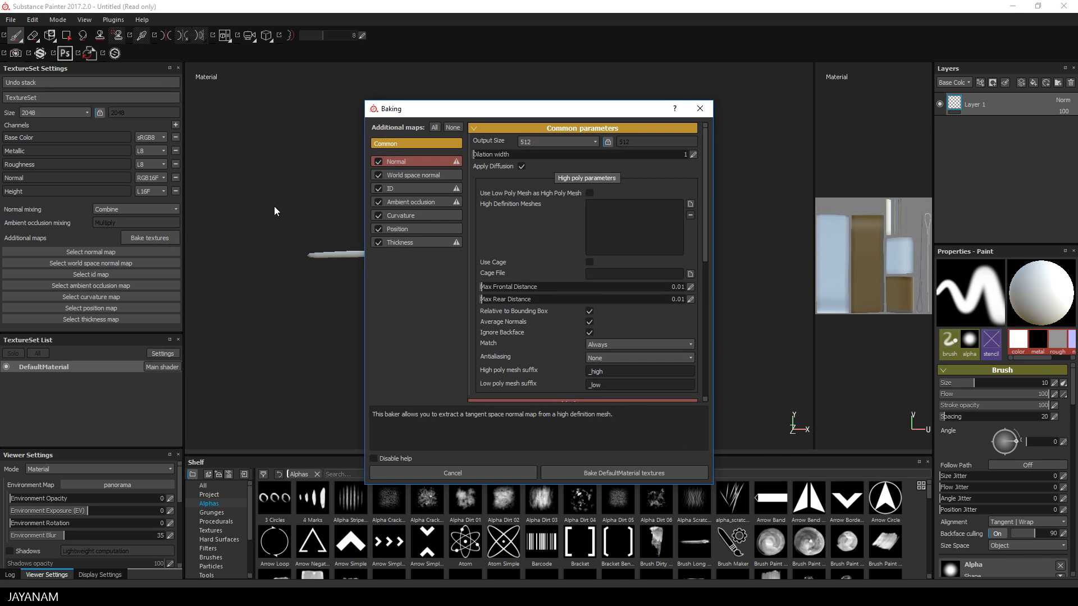
{"action": "left_click", "coordinate": [378, 188]}
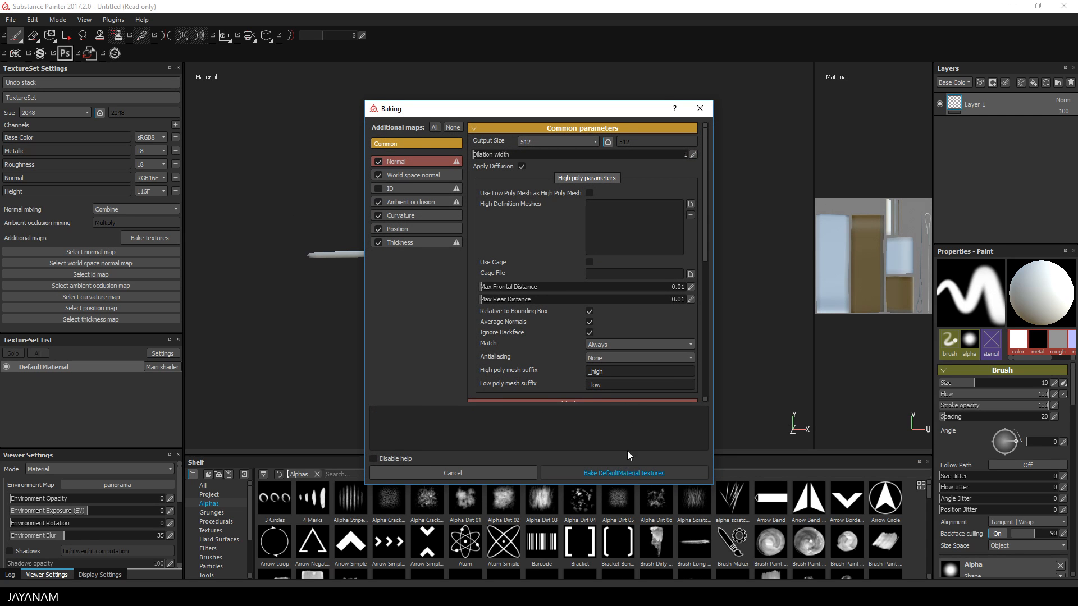
{"action": "left_click", "coordinate": [557, 141]}
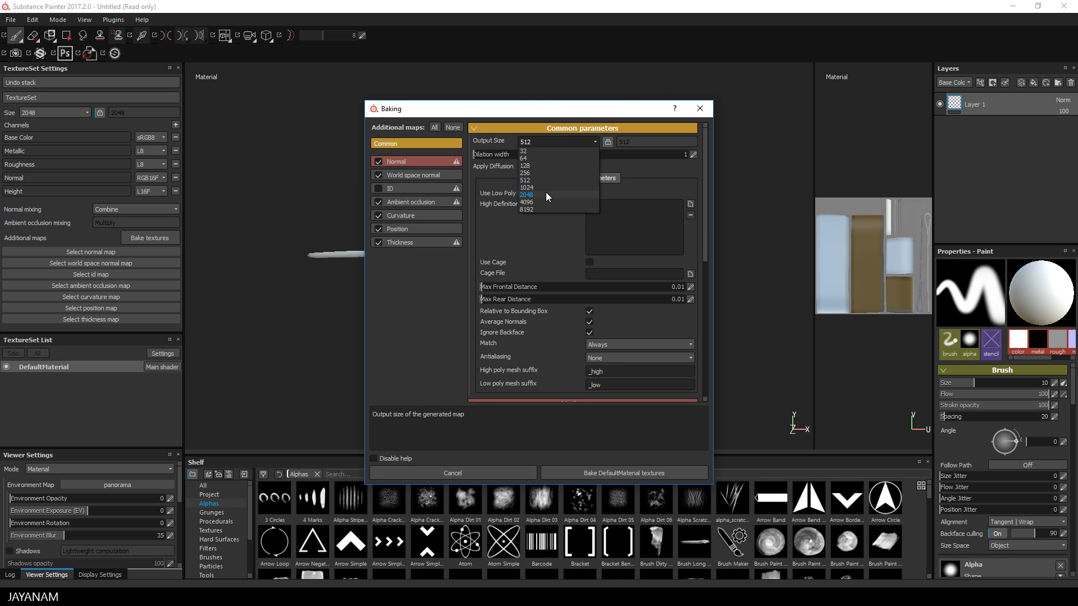
{"action": "left_click", "coordinate": [622, 473]}
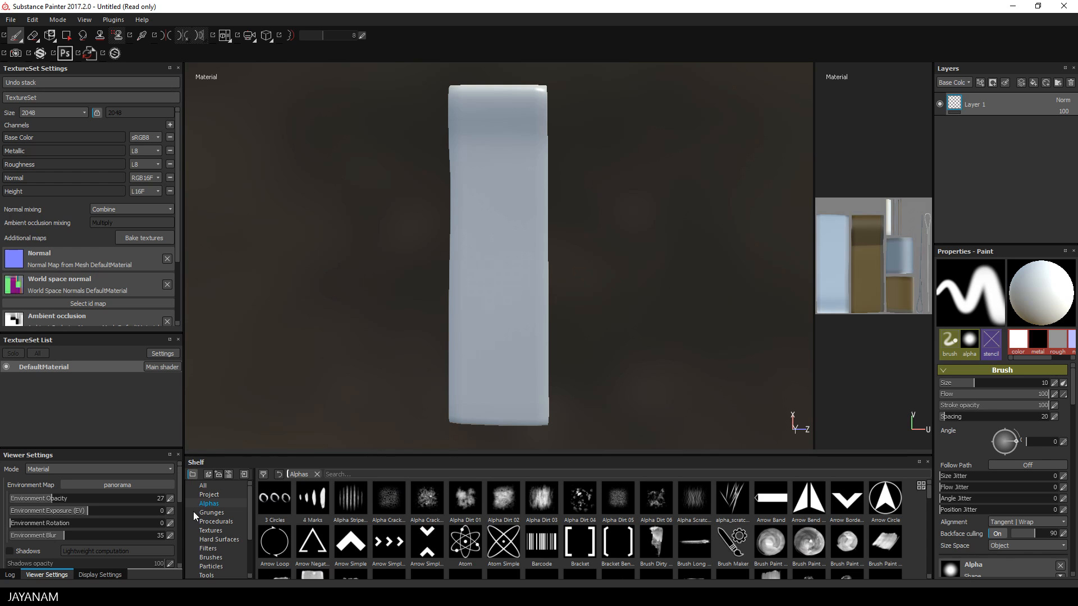
Load the Stitch brush with size 1.25, spacing 105, and only the height channel enabled.
{"action": "left_click", "coordinate": [210, 556]}
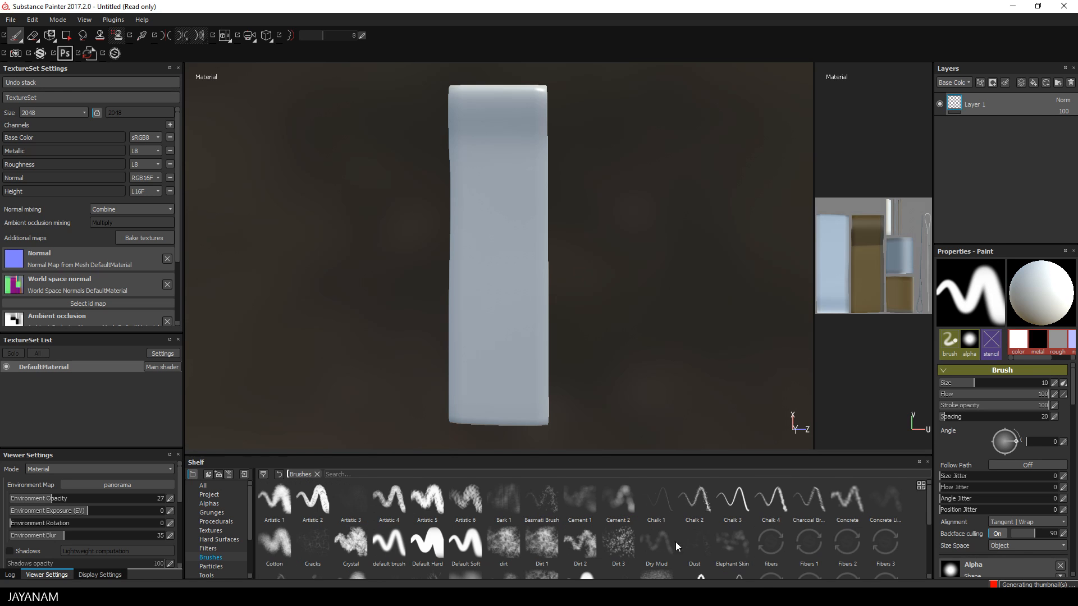
{"action": "scroll", "scroll_direction": "down", "scroll_amount": 3}
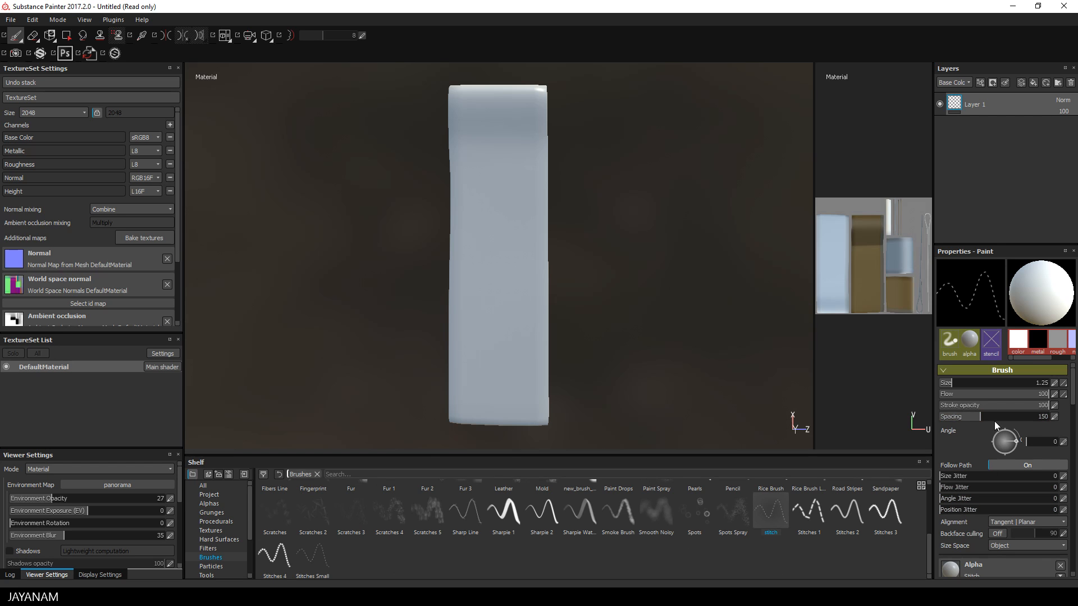
{"action": "left_click_drag", "start_coordinate": [1003, 415], "coordinate": [967, 416]}
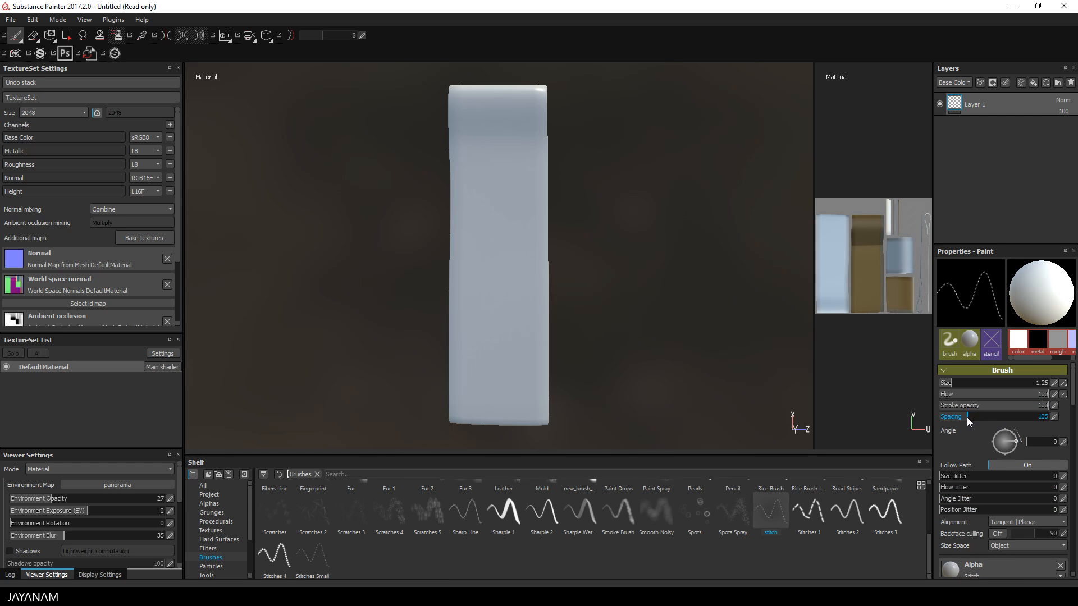
{"action": "left_click_drag", "start_coordinate": [969, 416], "coordinate": [963, 417]}
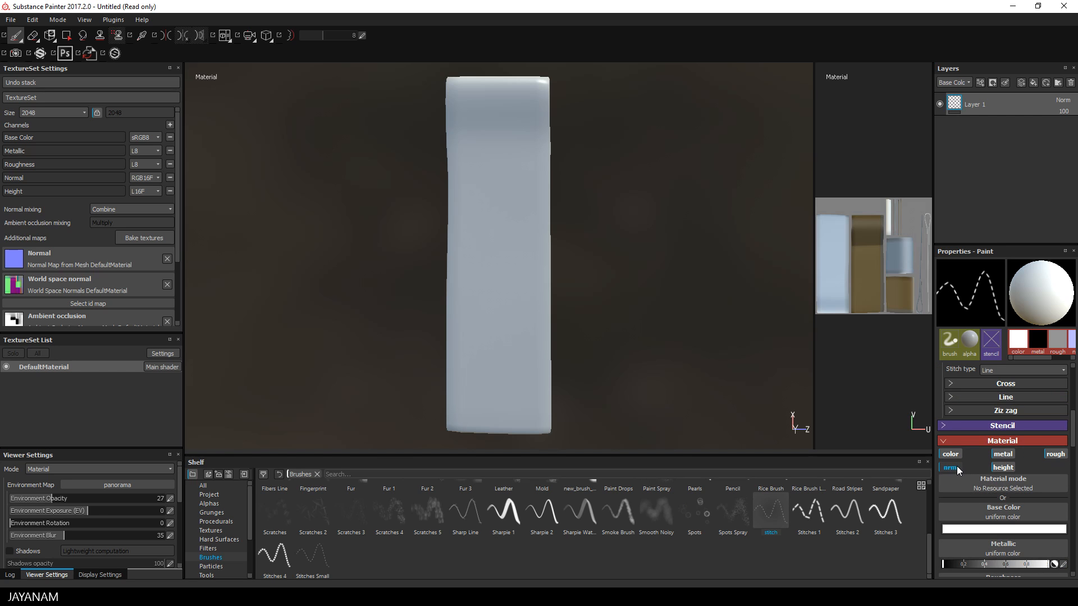
{"action": "left_click", "coordinate": [1002, 468]}
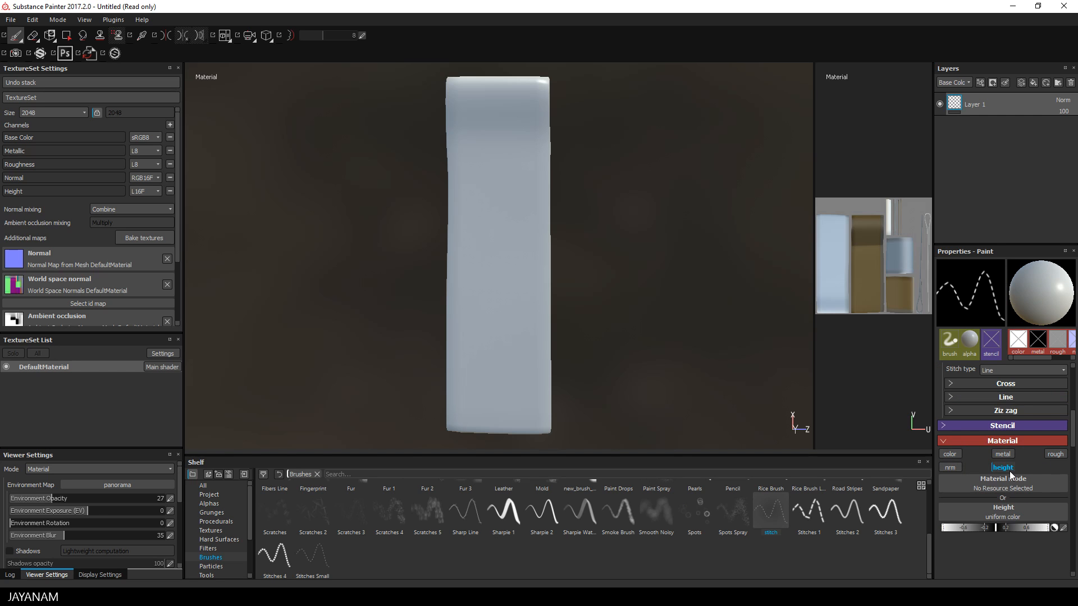
{"action": "mouse_move", "coordinate": [1002, 476]}
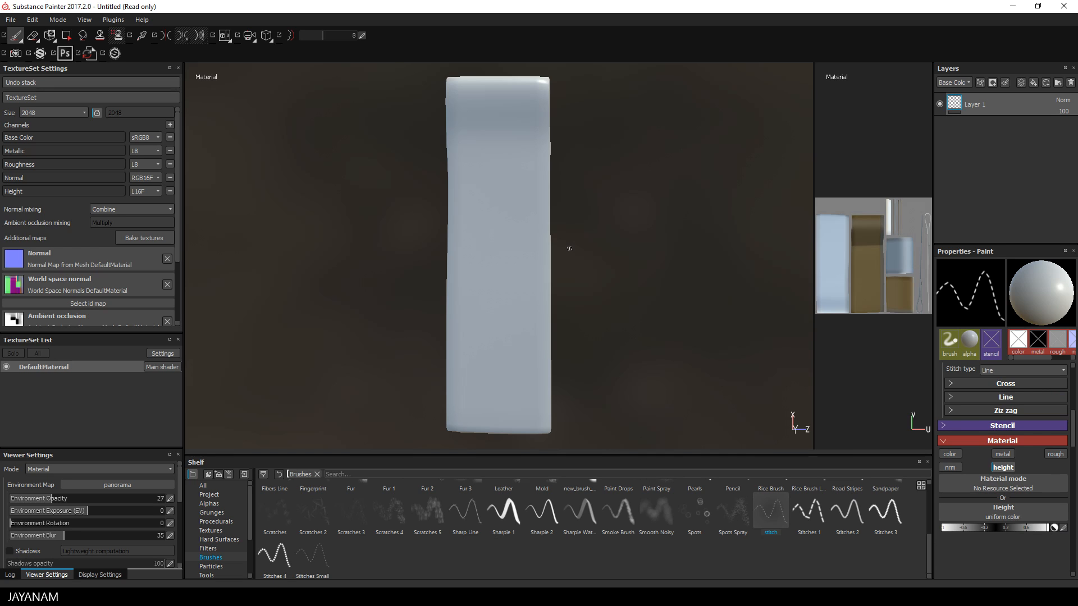
{"action": "mouse_move", "coordinate": [548, 427]}
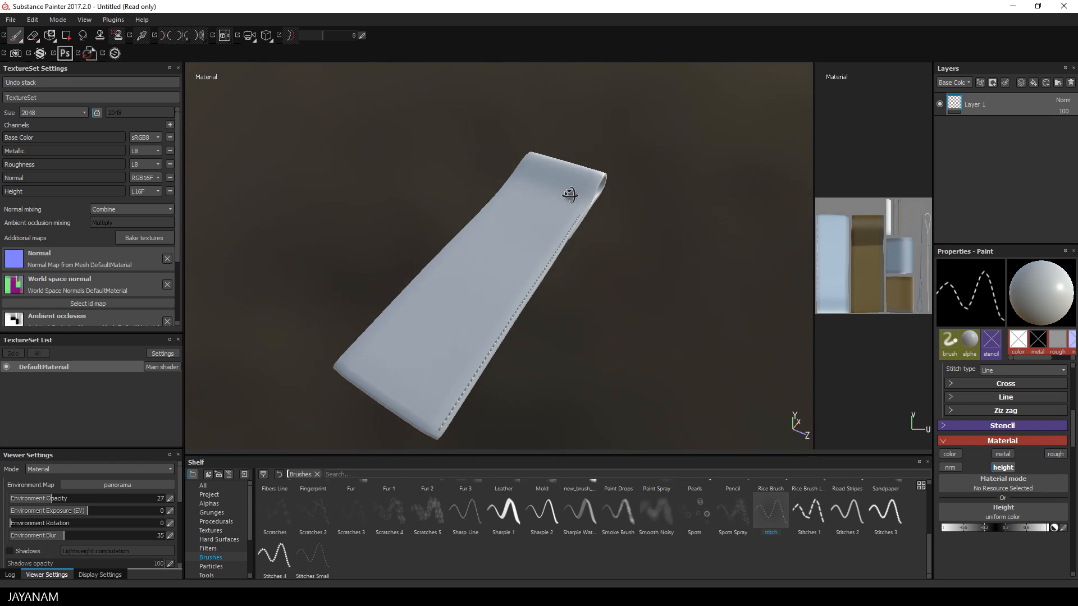
Paint stitch lines along the strap's bottom edge and both sides at brush size 2.52.
{"action": "left_click_drag", "start_coordinate": [570, 195], "coordinate": [722, 406]}
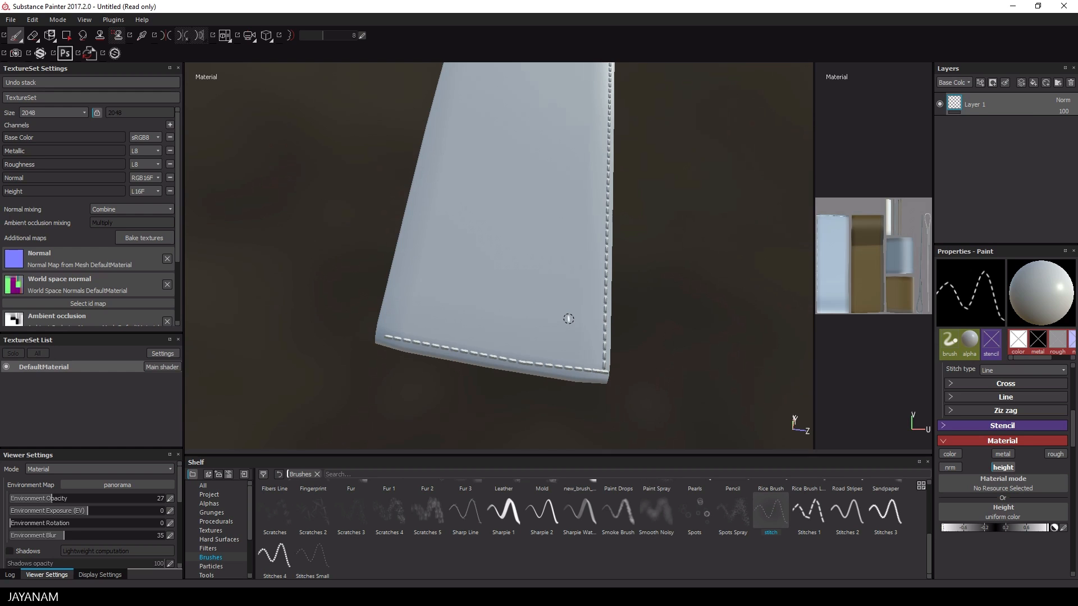
{"action": "left_click_drag", "start_coordinate": [379, 337], "coordinate": [568, 317]}
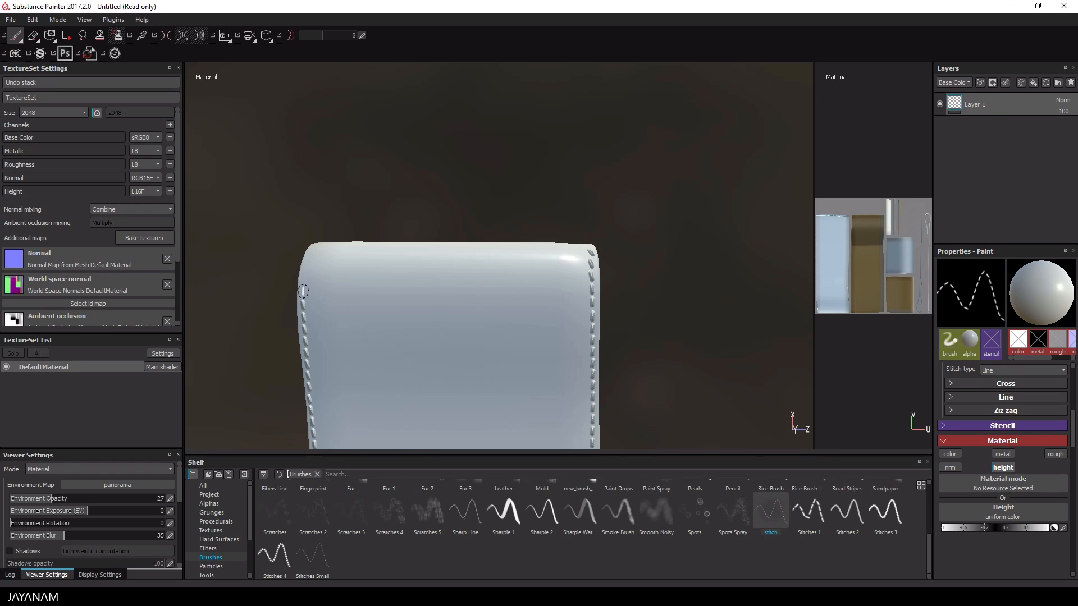
{"action": "left_click_drag", "start_coordinate": [302, 291], "coordinate": [501, 216]}
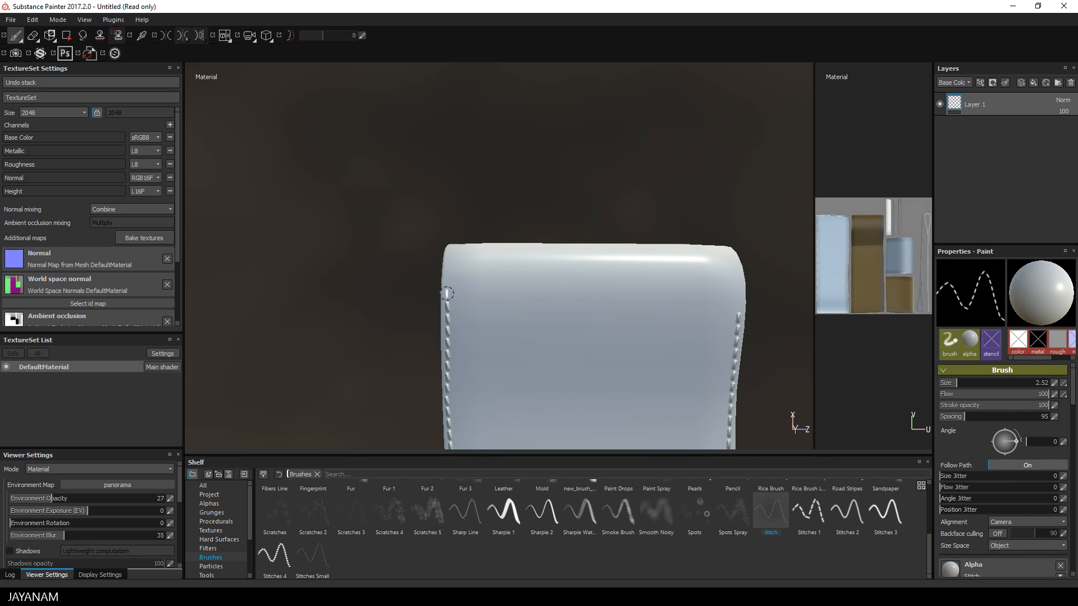
{"action": "mouse_move", "coordinate": [595, 267]}
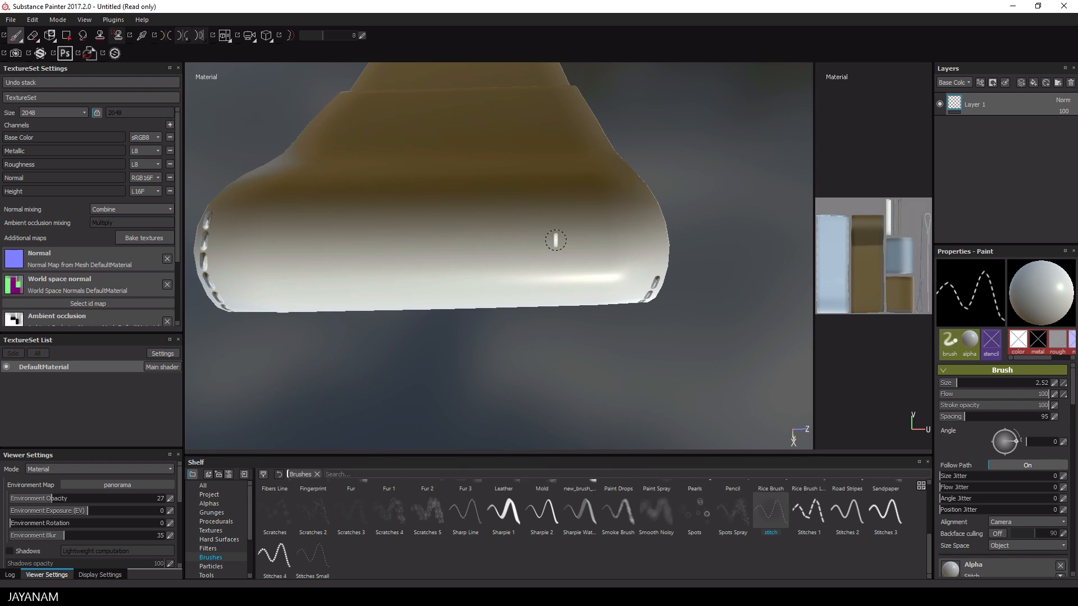
{"action": "mouse_move", "coordinate": [659, 259]}
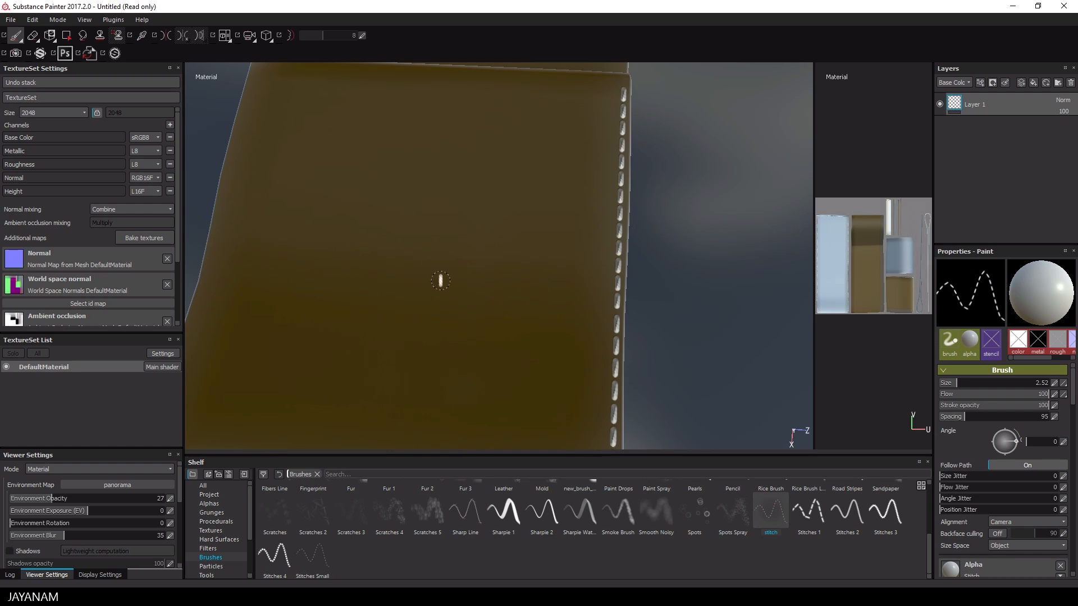
Paint a line of stitches along the back-side edge of the strap.
{"action": "left_click_drag", "start_coordinate": [440, 280], "coordinate": [541, 158]}
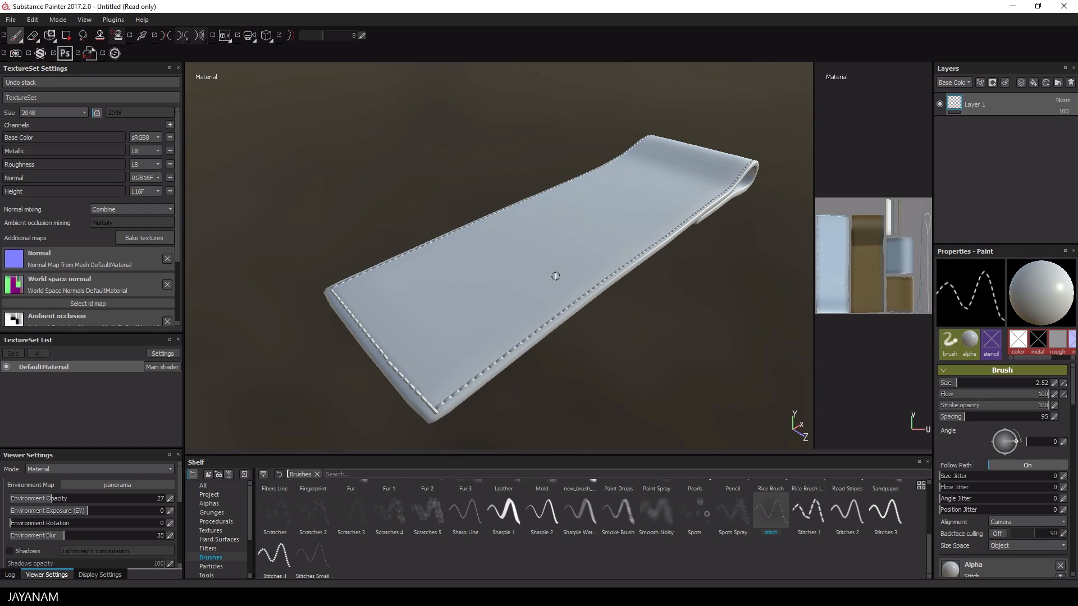
{"action": "mouse_move", "coordinate": [67, 262]}
{"action": "type", "text": "stitch"}
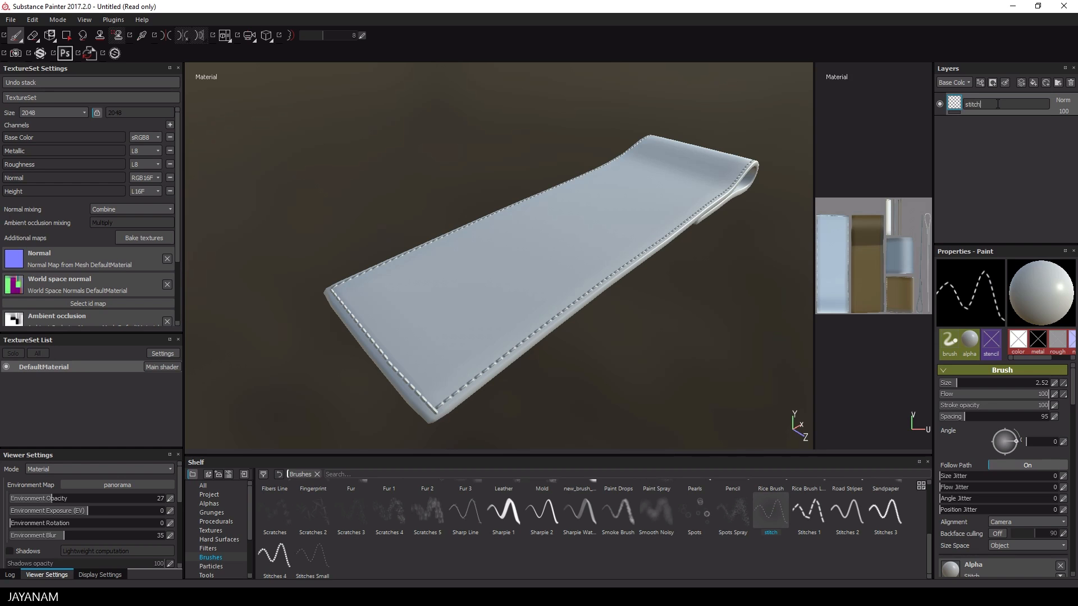
Export the project's textures with the Normals preset to produce Normals.png.
{"action": "left_click", "coordinate": [10, 19]}
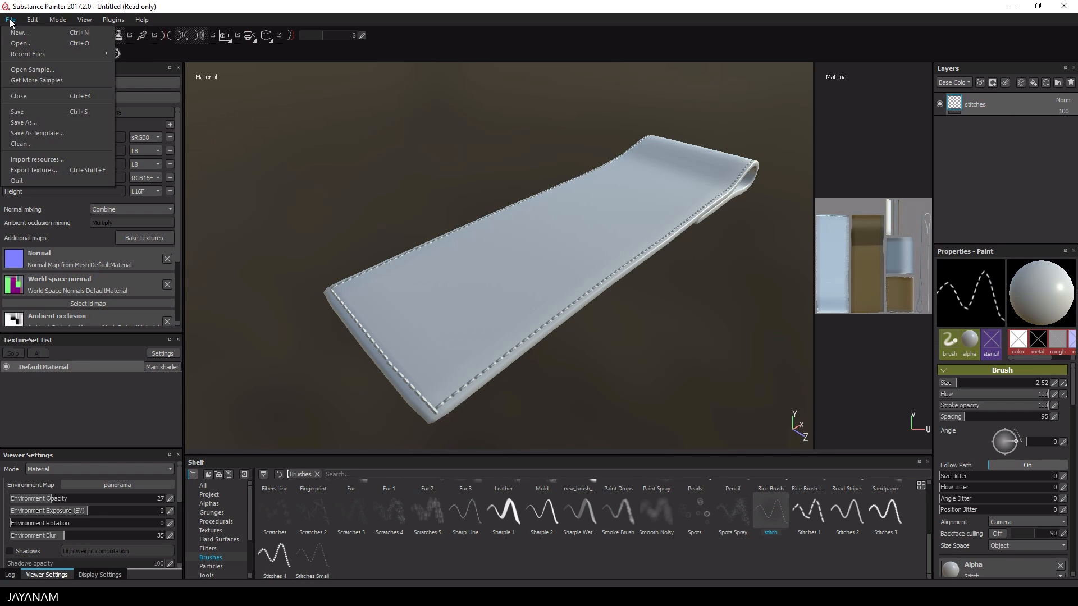
{"action": "left_click", "coordinate": [10, 19]}
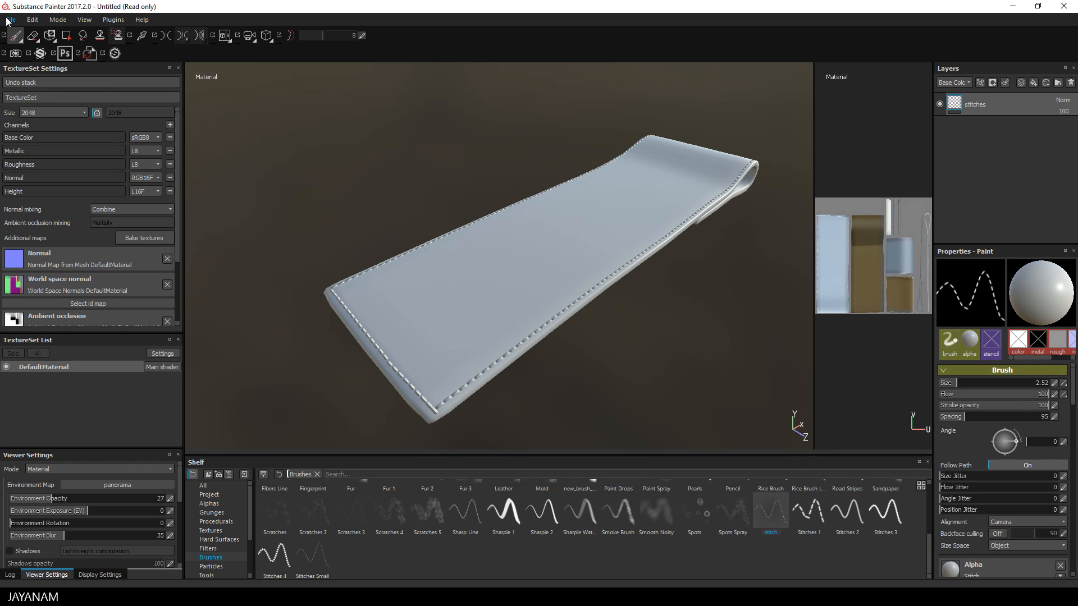
{"action": "left_click", "coordinate": [10, 19]}
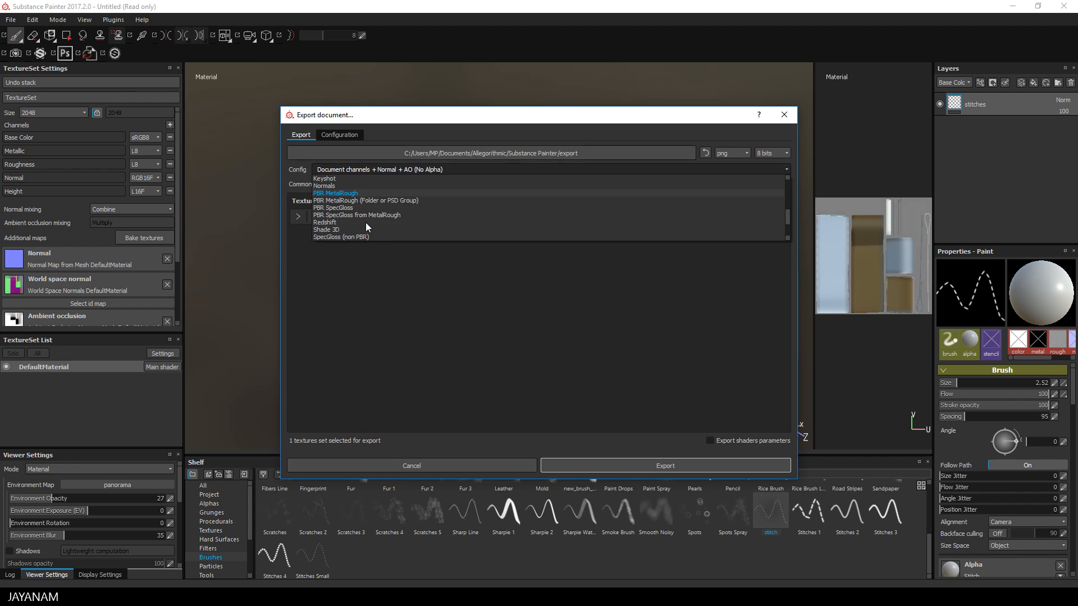
{"action": "left_click", "coordinate": [324, 185]}
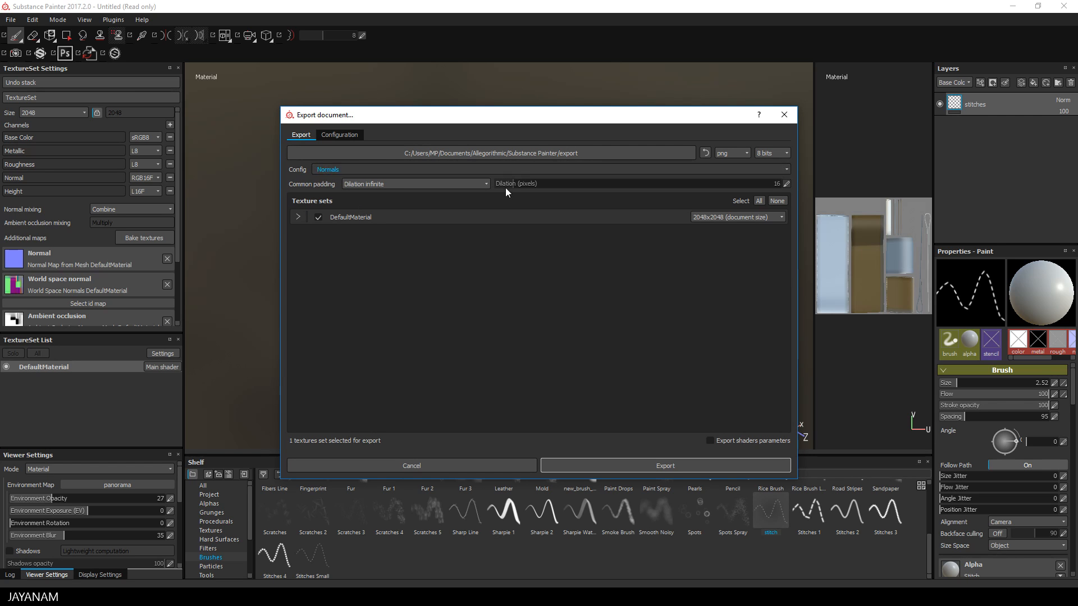
{"action": "left_click", "coordinate": [663, 465]}
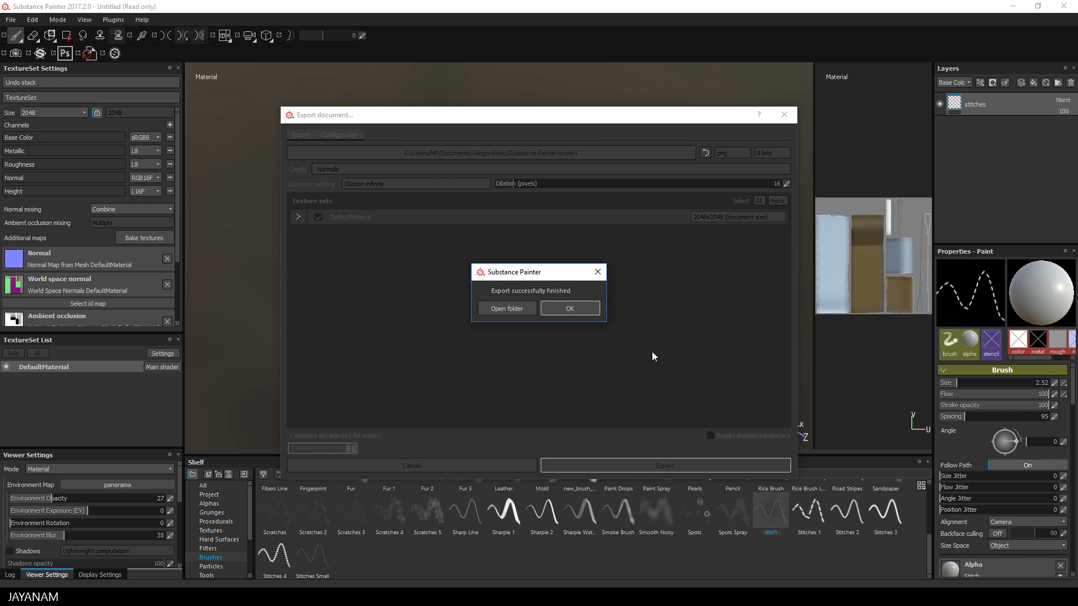
Locate the exported Normals.png in the export folder and begin importing resources.
{"action": "left_click", "coordinate": [506, 308]}
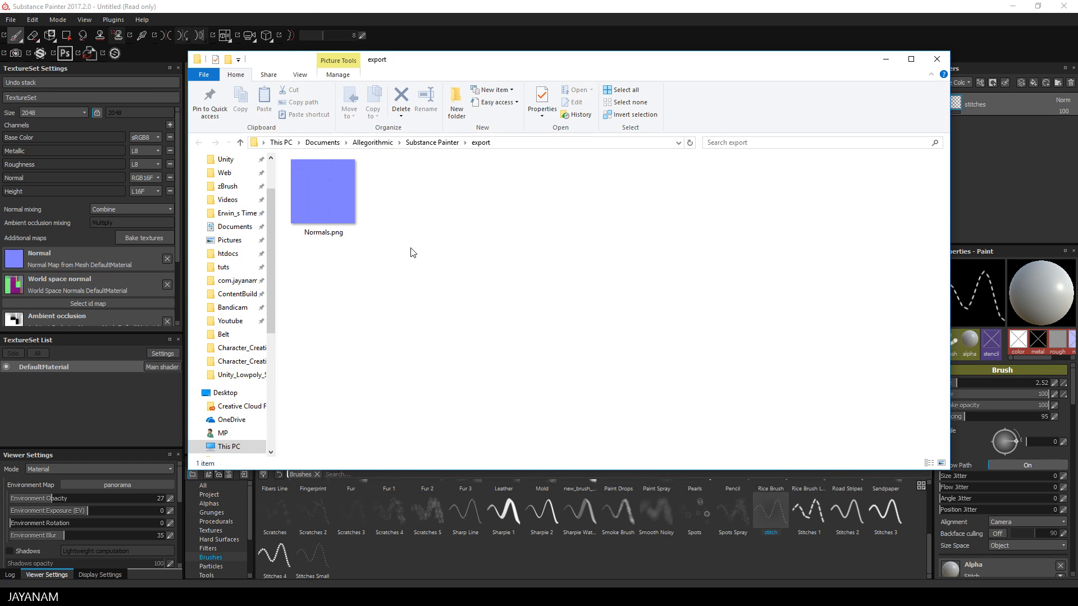
{"action": "left_click", "coordinate": [322, 191]}
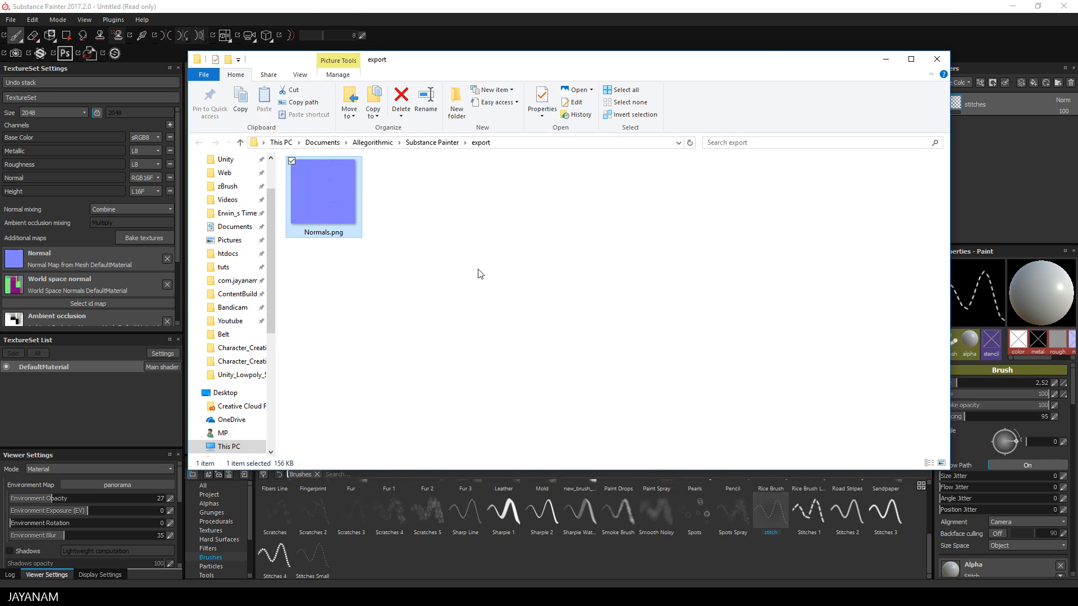
{"action": "mouse_move", "coordinate": [514, 145]}
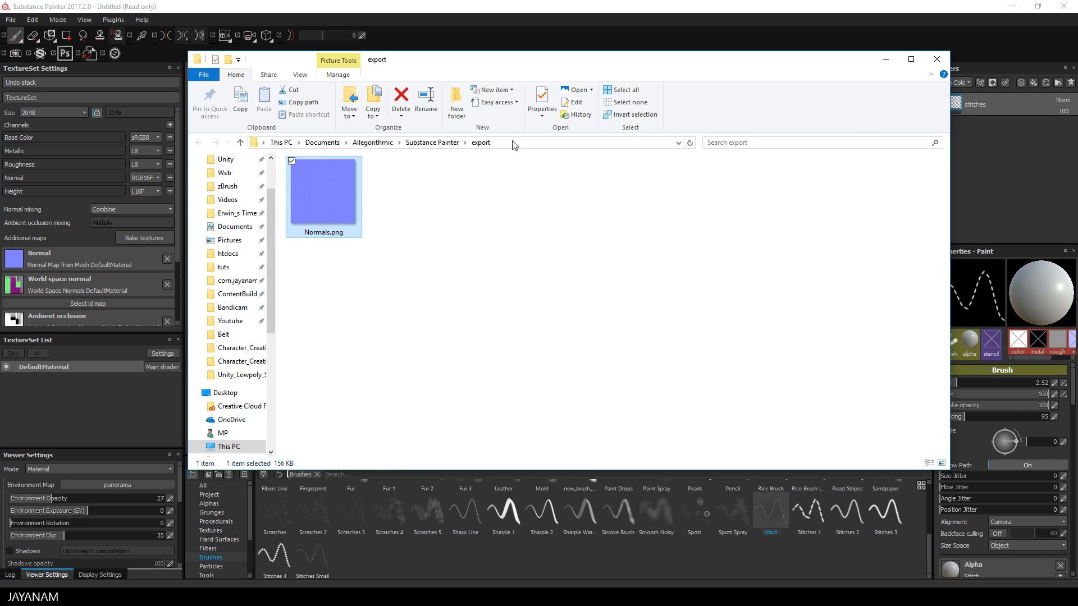
{"action": "left_click", "coordinate": [935, 59]}
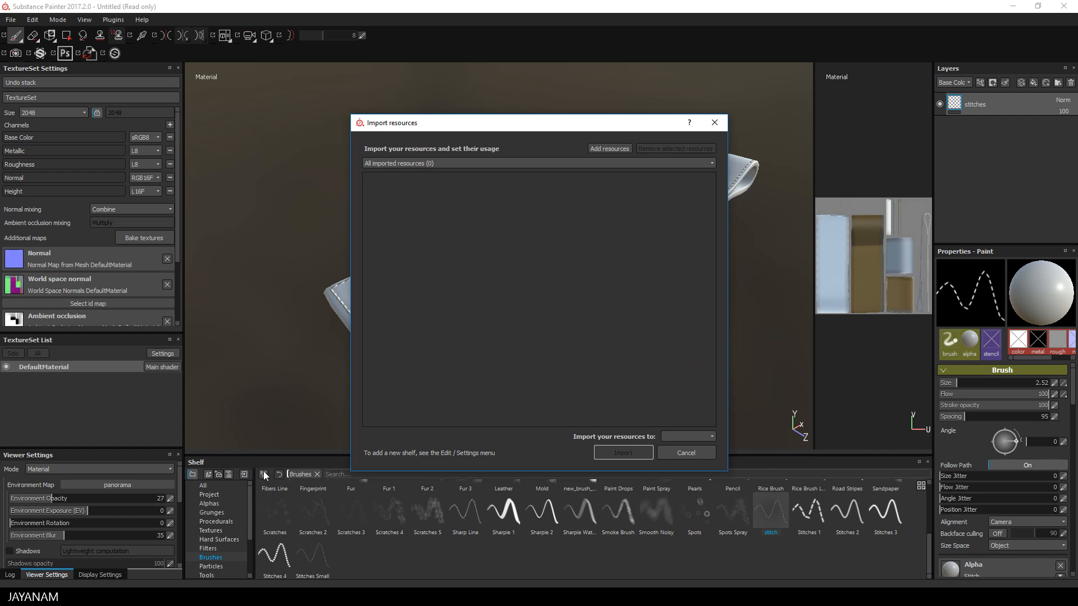
Import Normals.png into the project as a texture resource.
{"action": "left_click", "coordinate": [609, 148]}
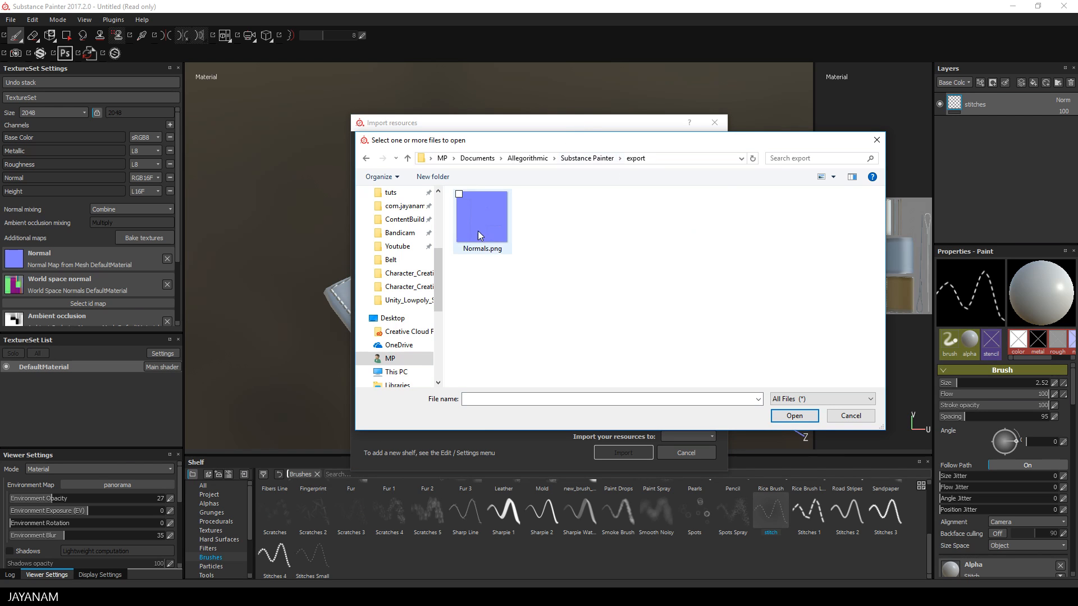
{"action": "left_click", "coordinate": [794, 416]}
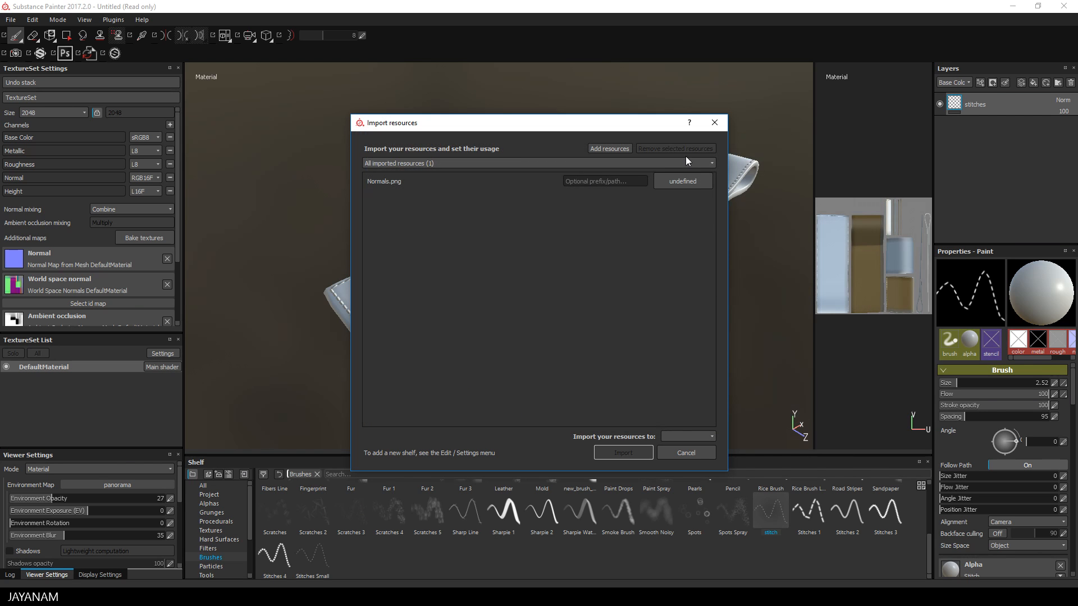
{"action": "left_click", "coordinate": [681, 181]}
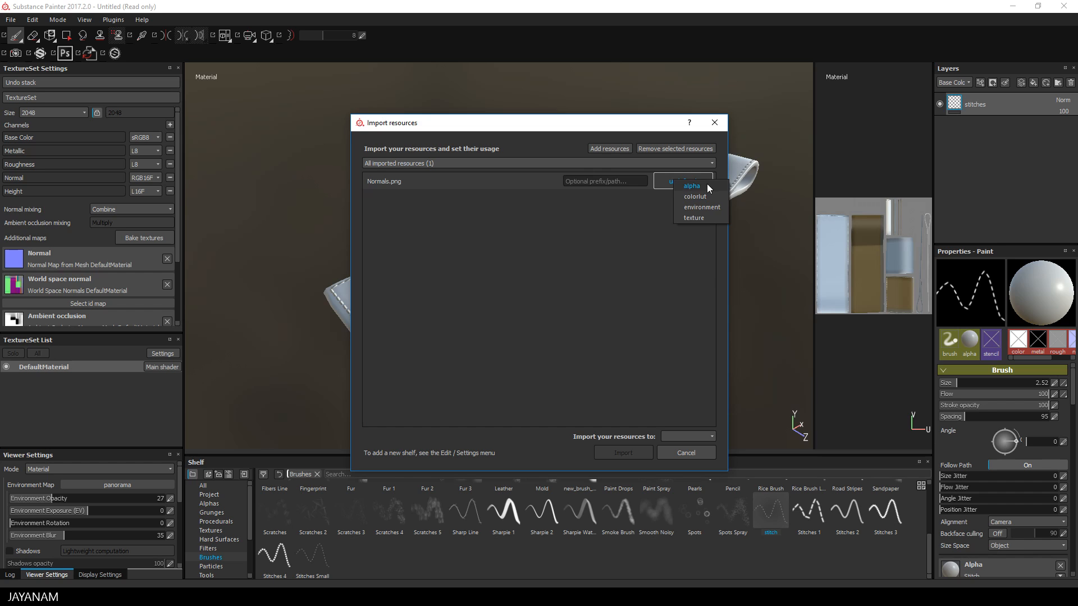
{"action": "mouse_move", "coordinate": [702, 220]}
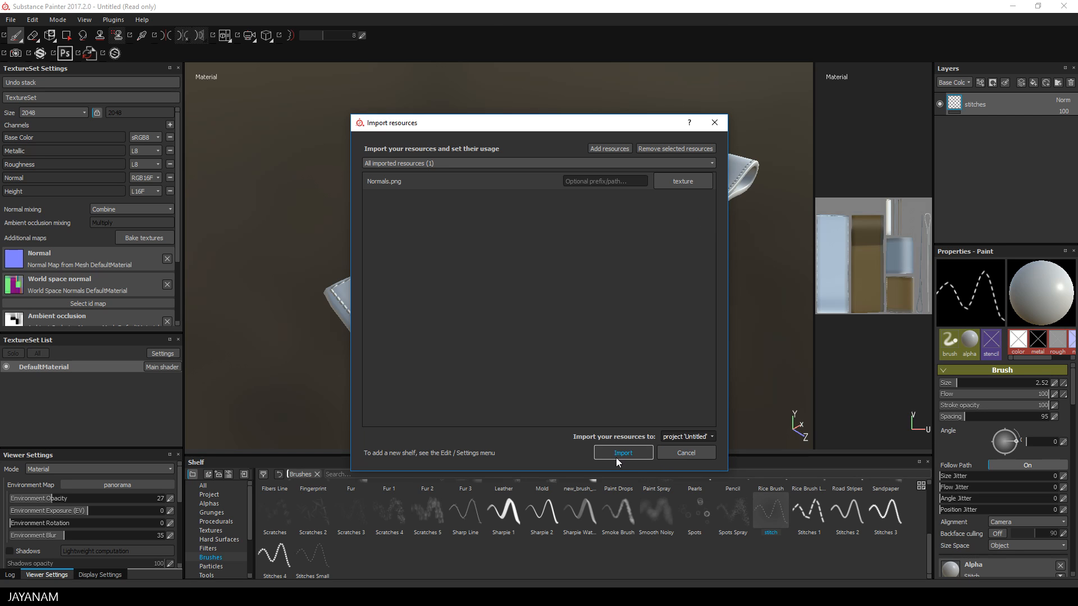
{"action": "left_click", "coordinate": [622, 453]}
{"action": "type", "text": "project"}
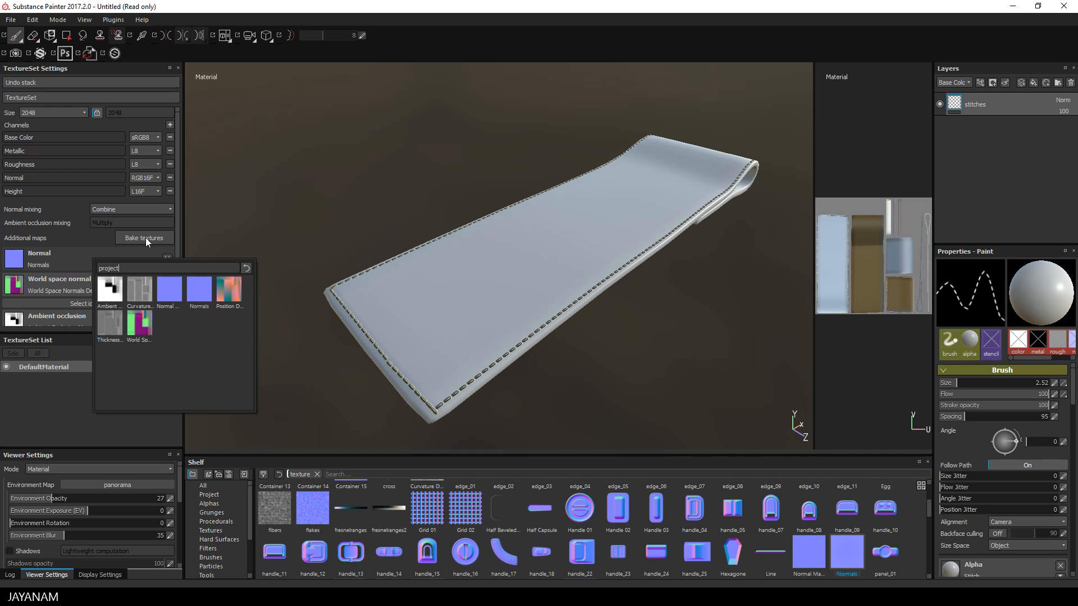
Bake the mesh textures at an output size of 4096.
{"action": "left_click", "coordinate": [144, 238]}
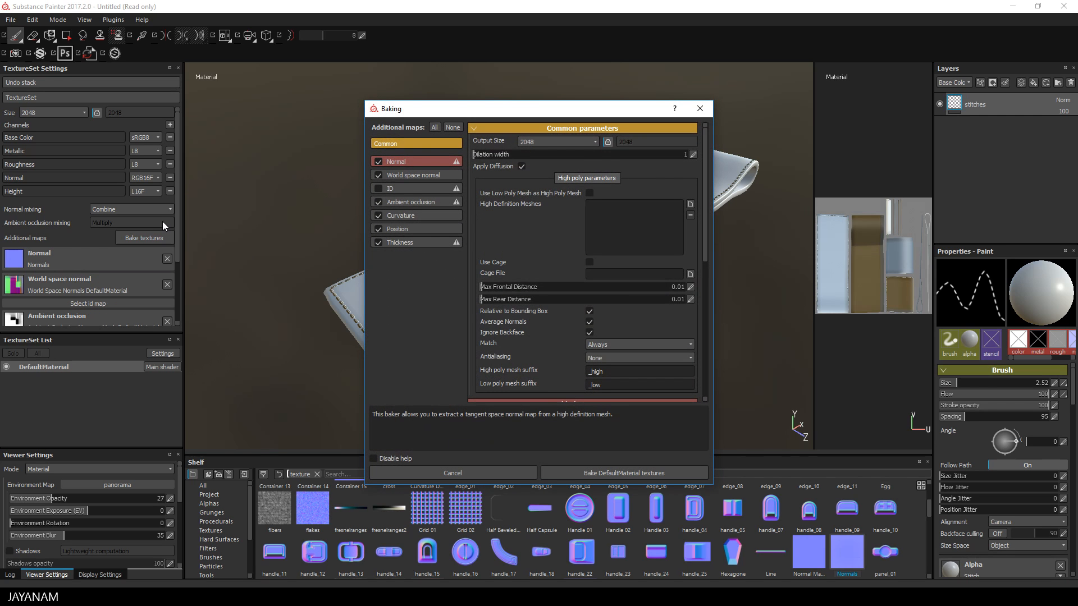
{"action": "left_click", "coordinate": [557, 141]}
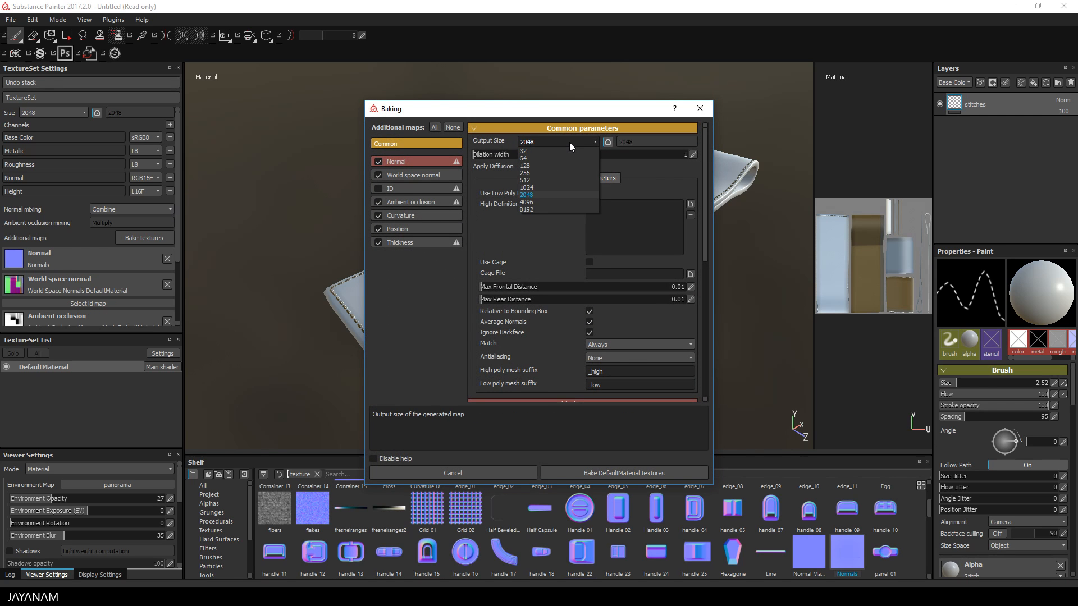
{"action": "left_click", "coordinate": [527, 202]}
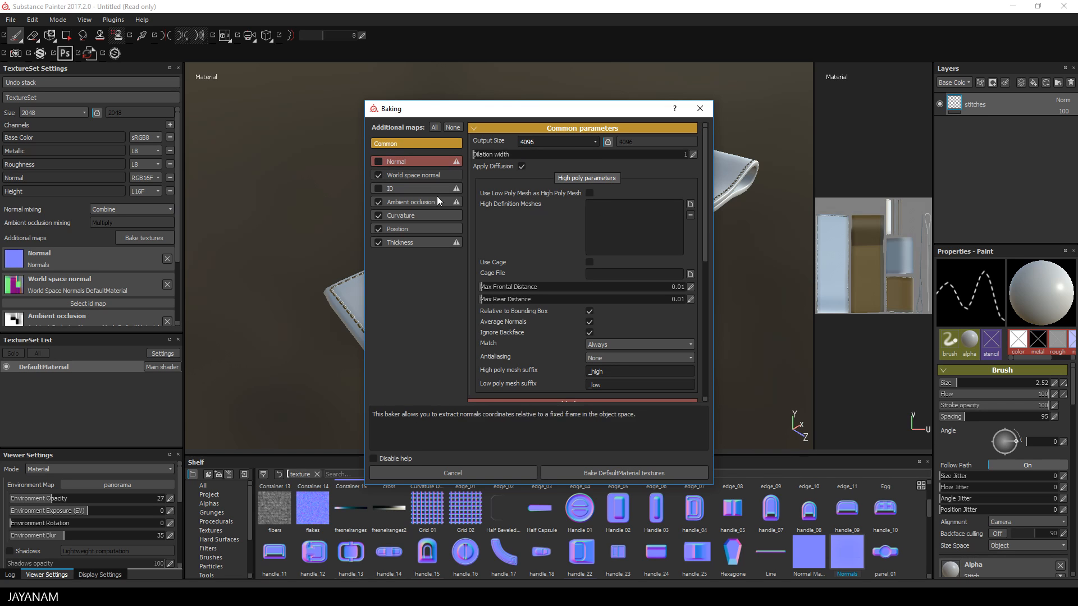
{"action": "left_click", "coordinate": [622, 473]}
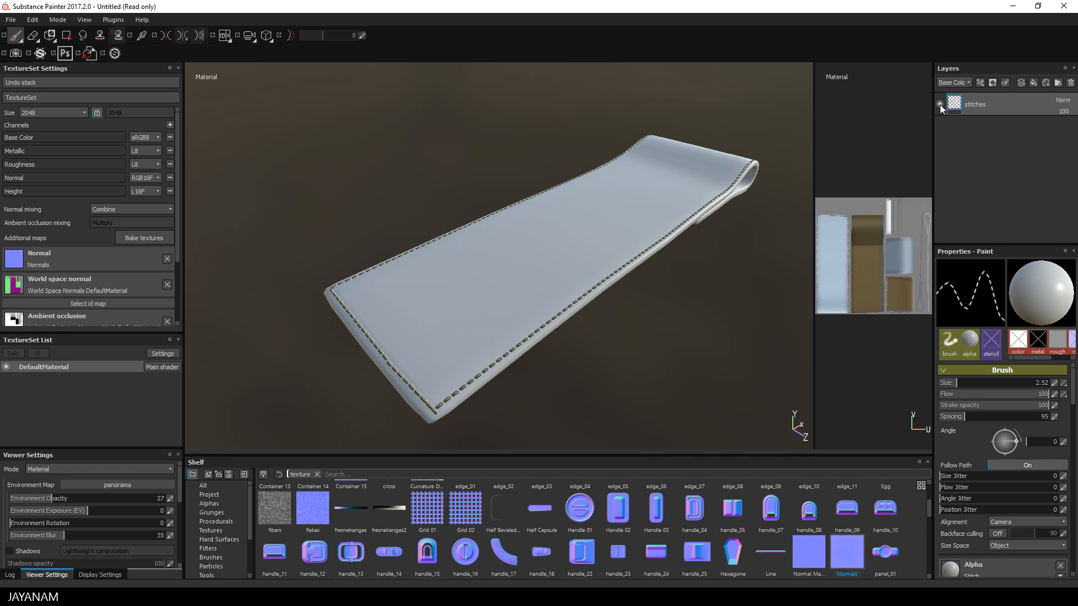
Hide the stitches paint layer so stitching shows only from the imported normal map.
{"action": "left_click", "coordinate": [940, 104]}
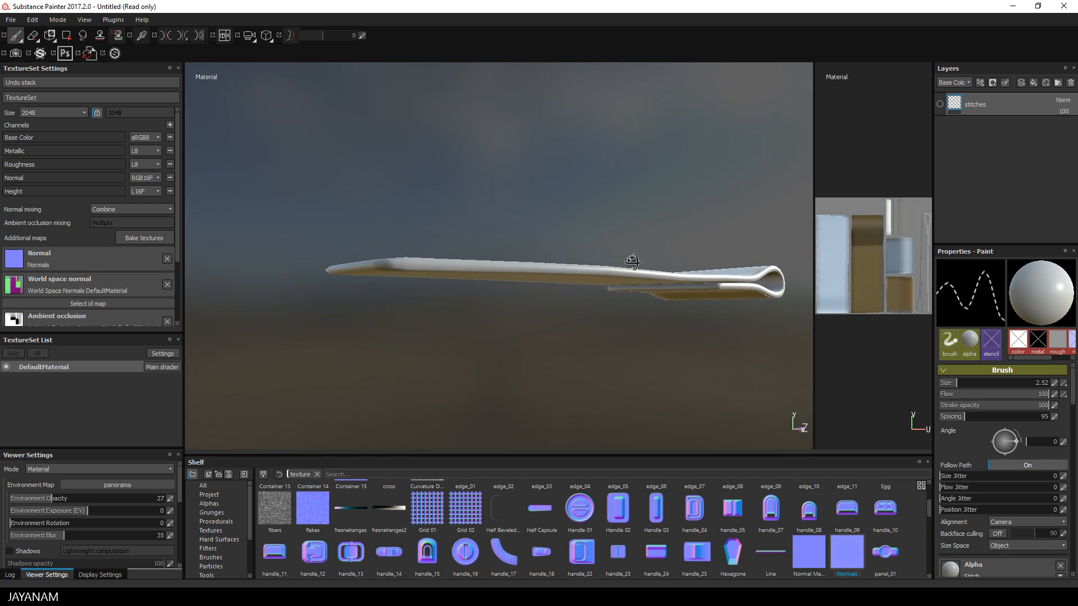
{"action": "left_click_drag", "start_coordinate": [631, 260], "coordinate": [641, 295]}
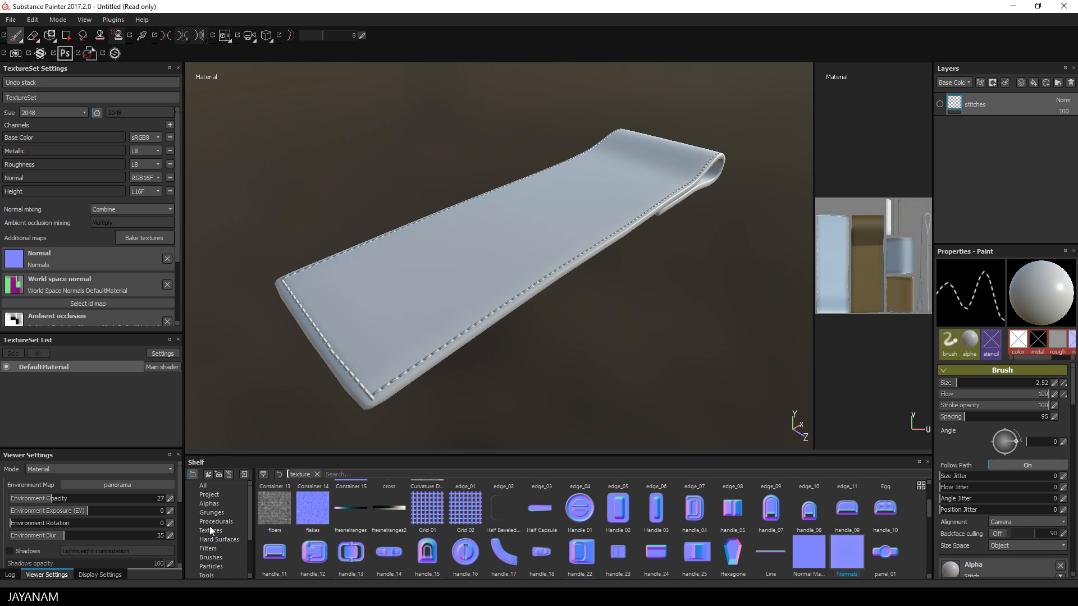
{"action": "left_click", "coordinate": [221, 566]}
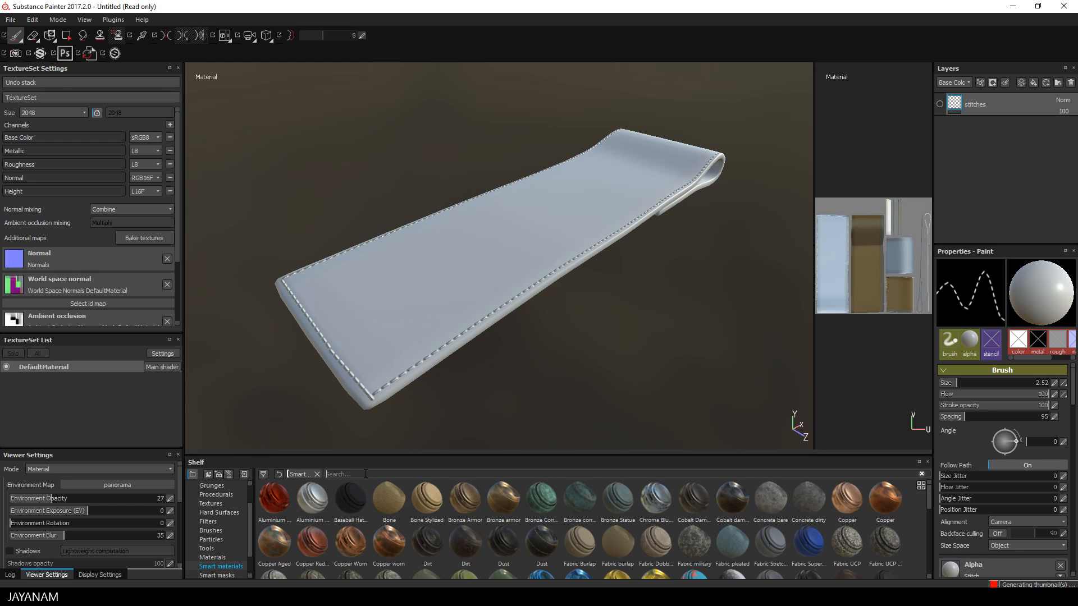
Apply the Leather Stylized smart material found by searching 'leather' and inspect the stitched strap.
{"action": "type", "text": "leather"}
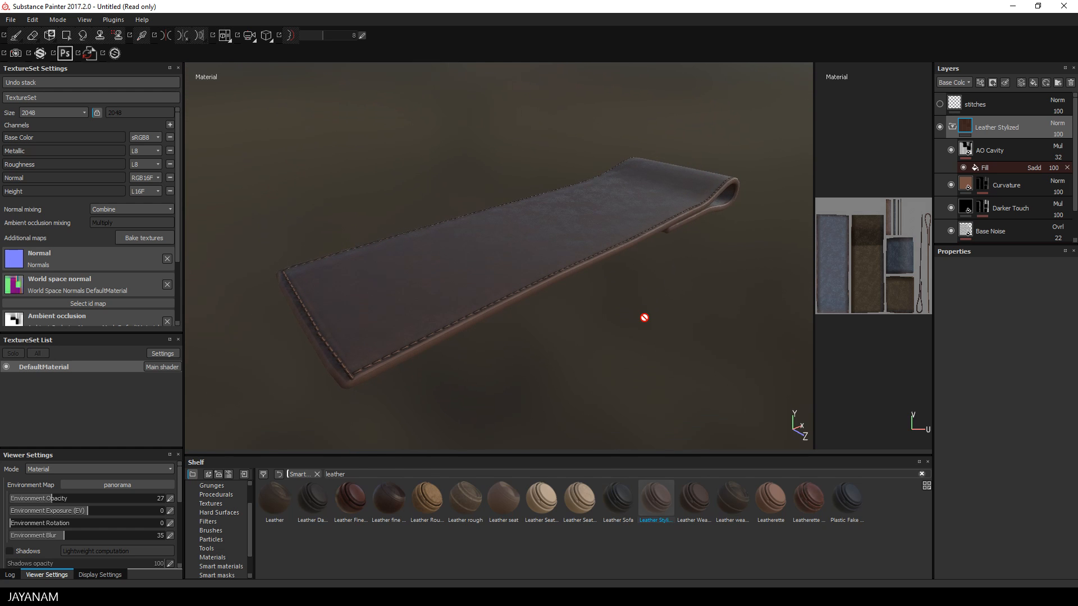
{"action": "left_click_drag", "start_coordinate": [645, 316], "coordinate": [666, 343]}
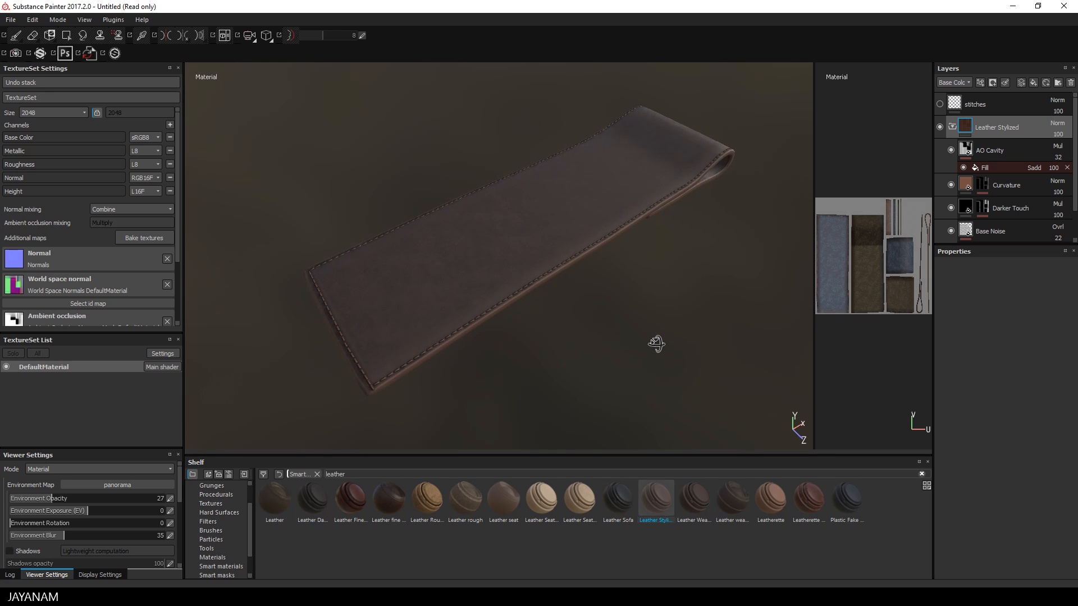
{"action": "left_click_drag", "start_coordinate": [657, 344], "coordinate": [760, 306]}
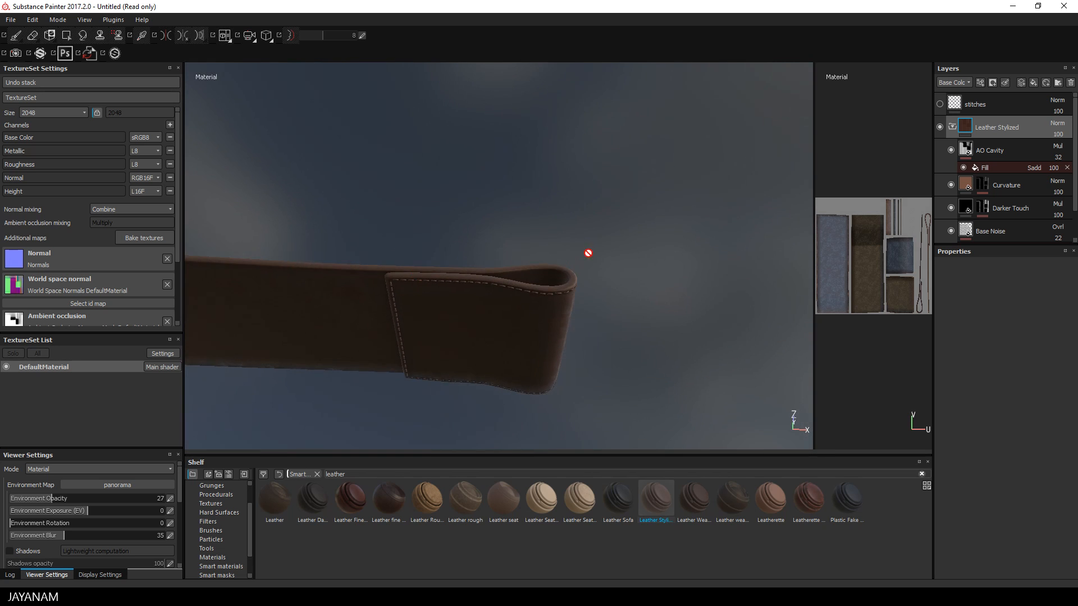
{"action": "left_click_drag", "start_coordinate": [587, 253], "coordinate": [542, 296]}
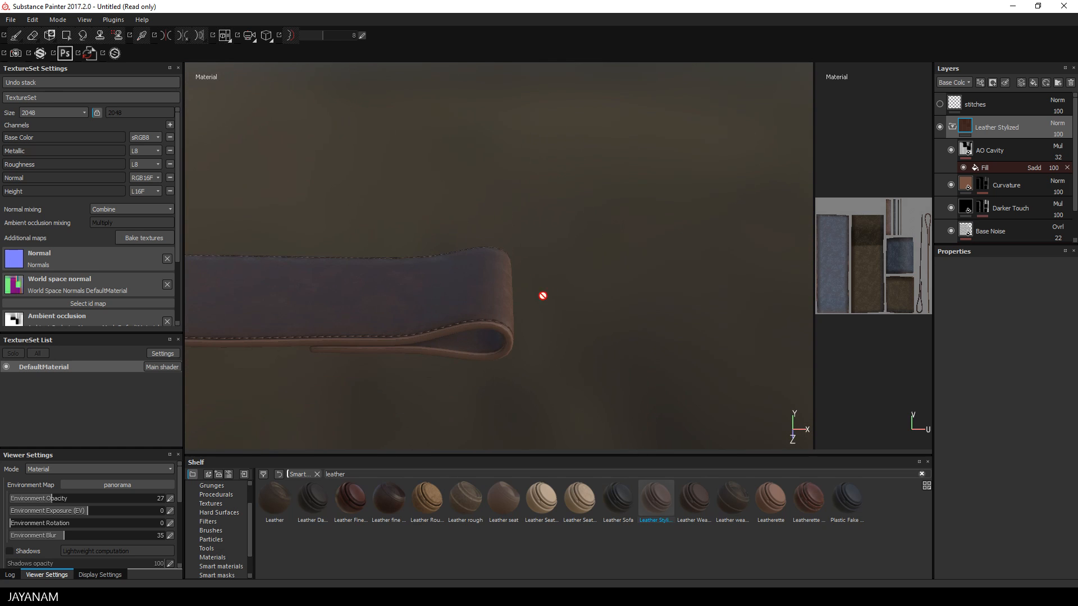
{"action": "left_click_drag", "start_coordinate": [542, 295], "coordinate": [645, 308]}
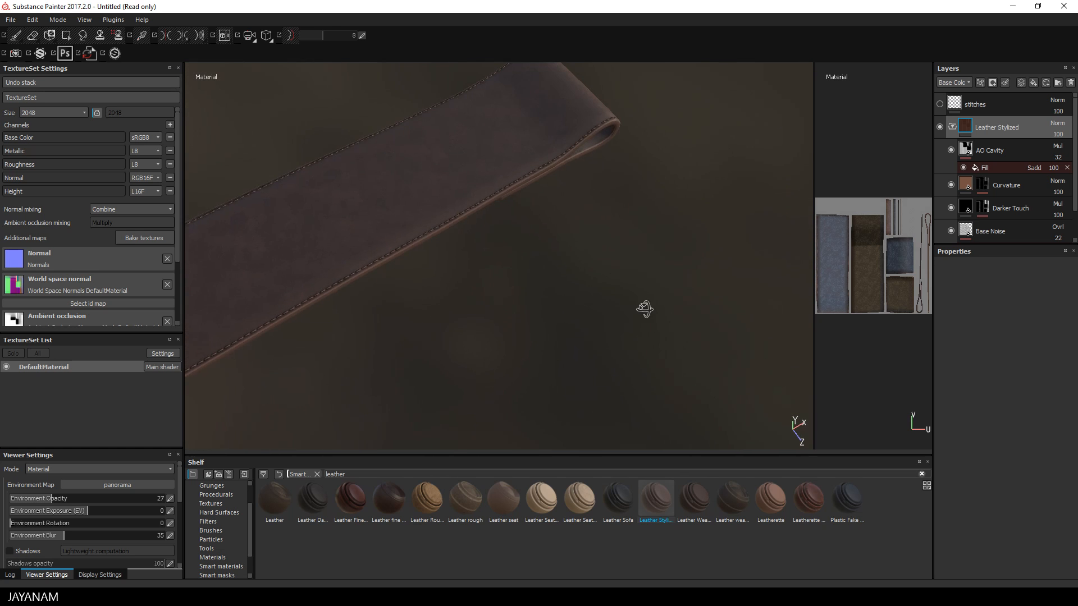
{"action": "left_click_drag", "start_coordinate": [644, 310], "coordinate": [667, 311]}
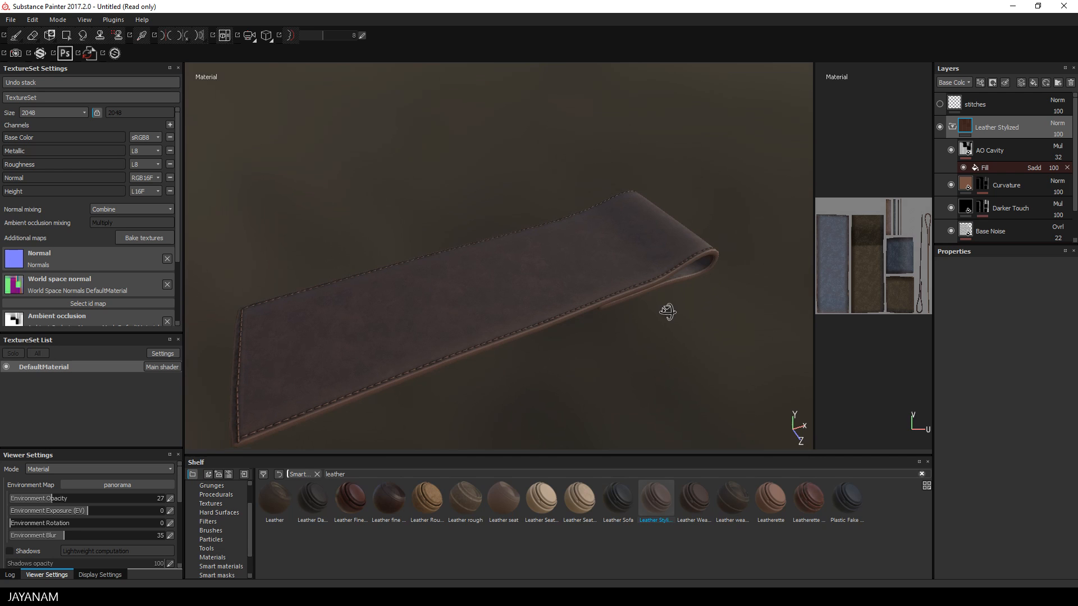